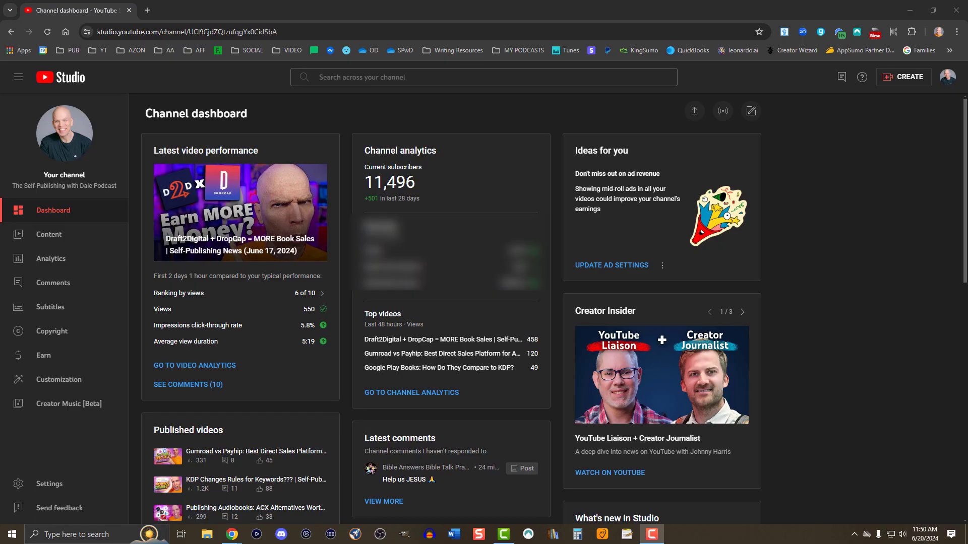
pyautogui.moveTo(146, 231)
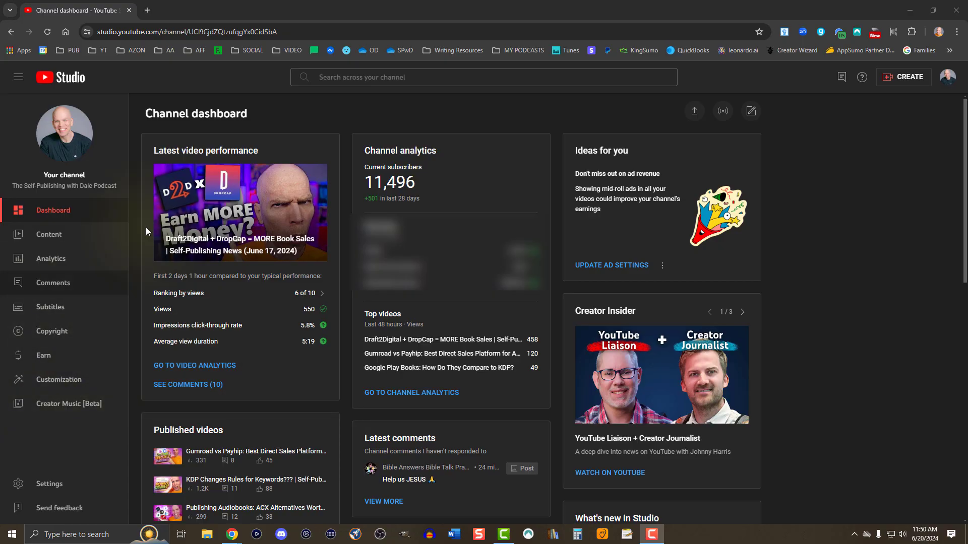
pyautogui.moveTo(68, 387)
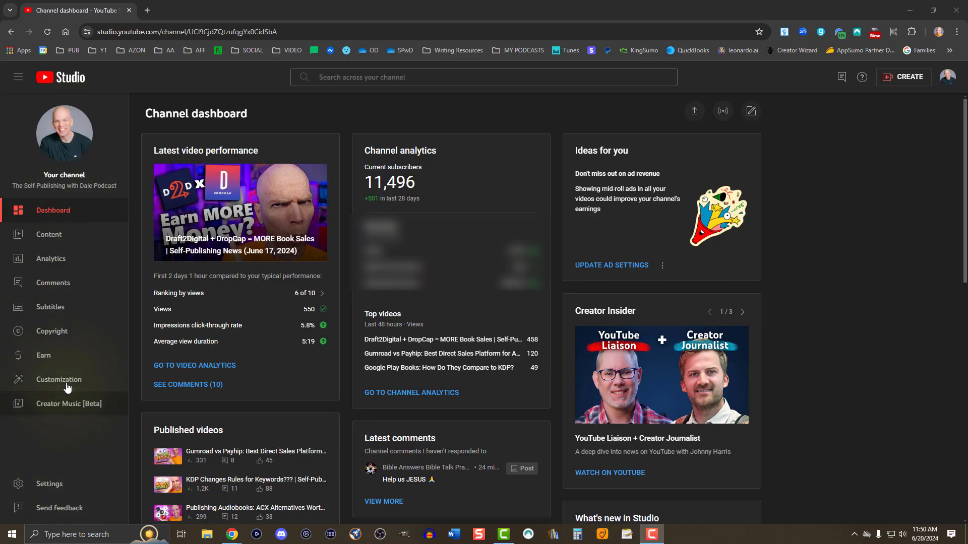
pyautogui.moveTo(472, 389)
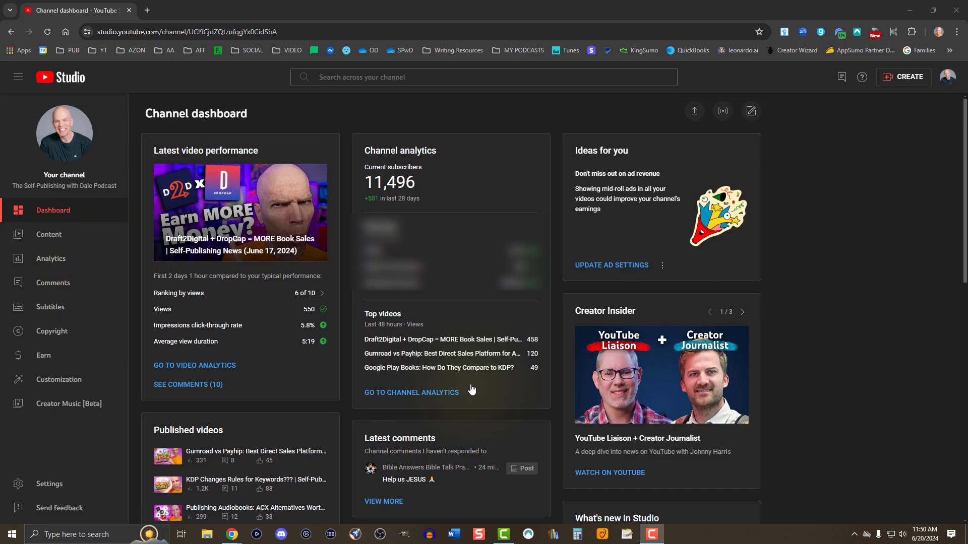
pyautogui.moveTo(906, 89)
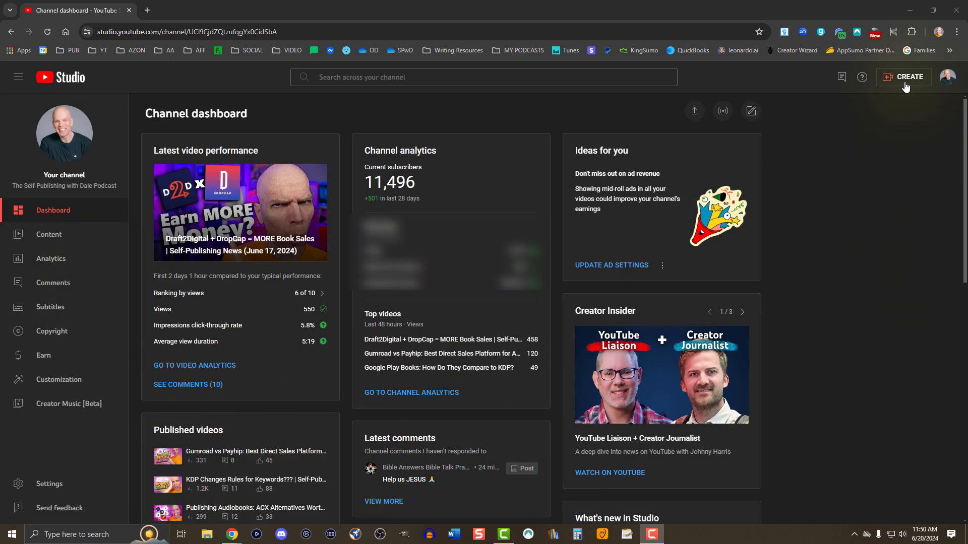
# Start scheduling a new live stream from Create > Go live, using new settings.
pyautogui.click(904, 76)
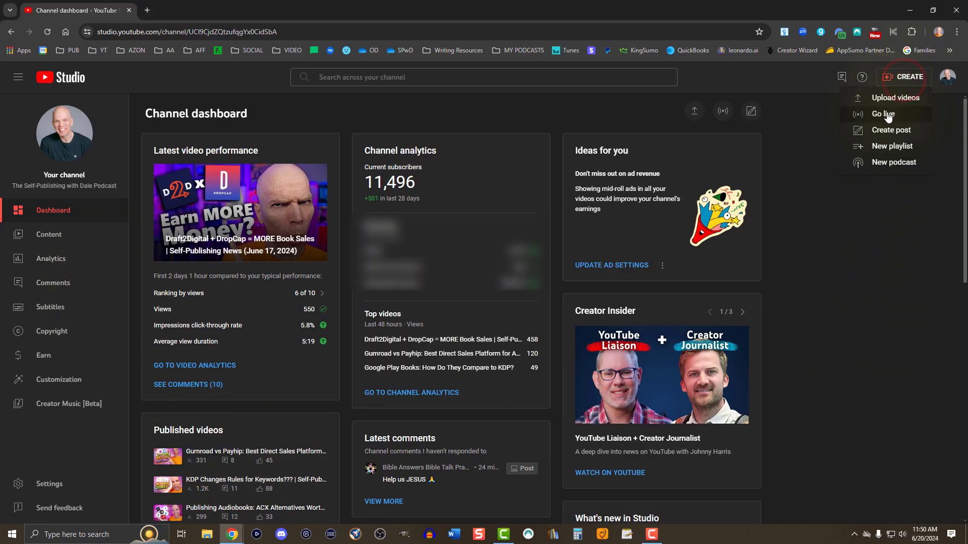
pyautogui.click(883, 114)
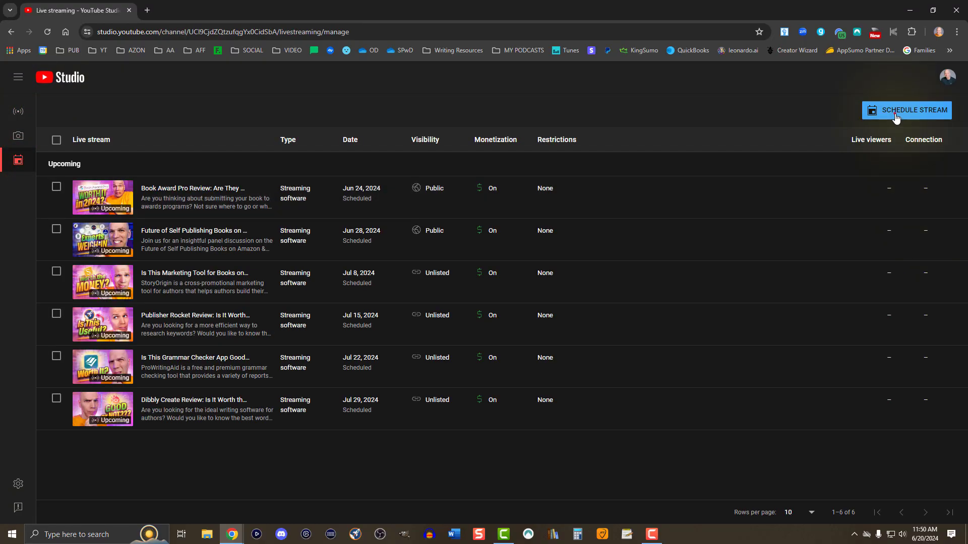
pyautogui.click(906, 110)
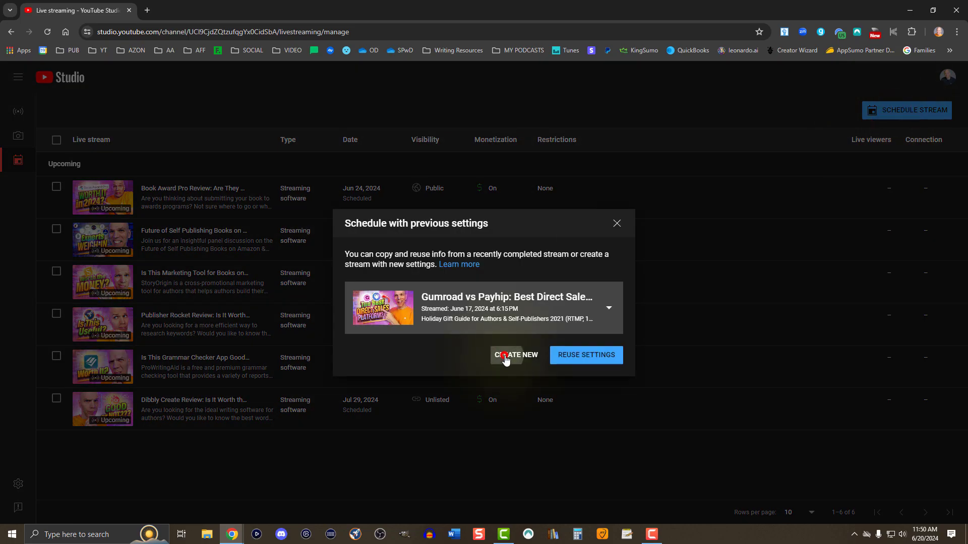
pyautogui.click(515, 355)
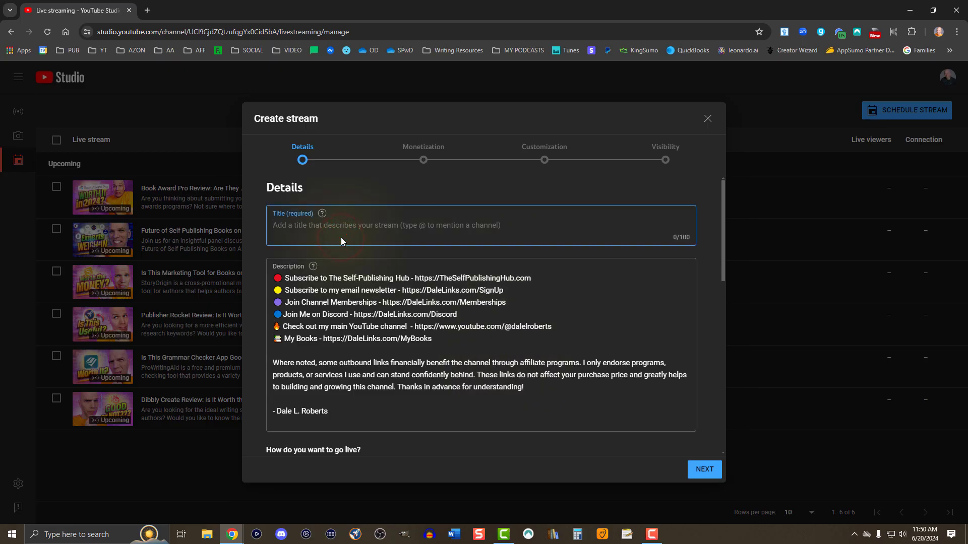
# Title the stream 'Test' and keep Streaming software as the broadcast type.
pyautogui.write('Test')
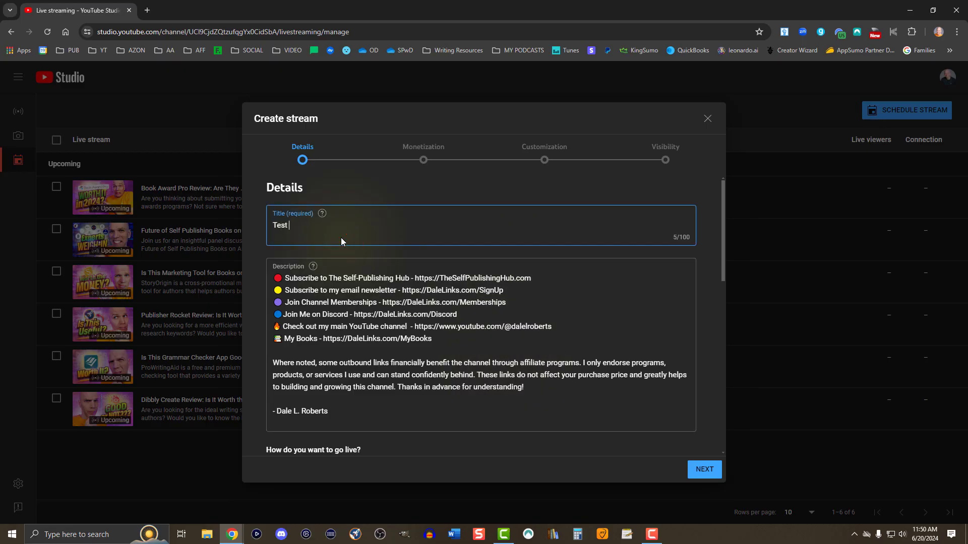
pyautogui.scroll(-3)
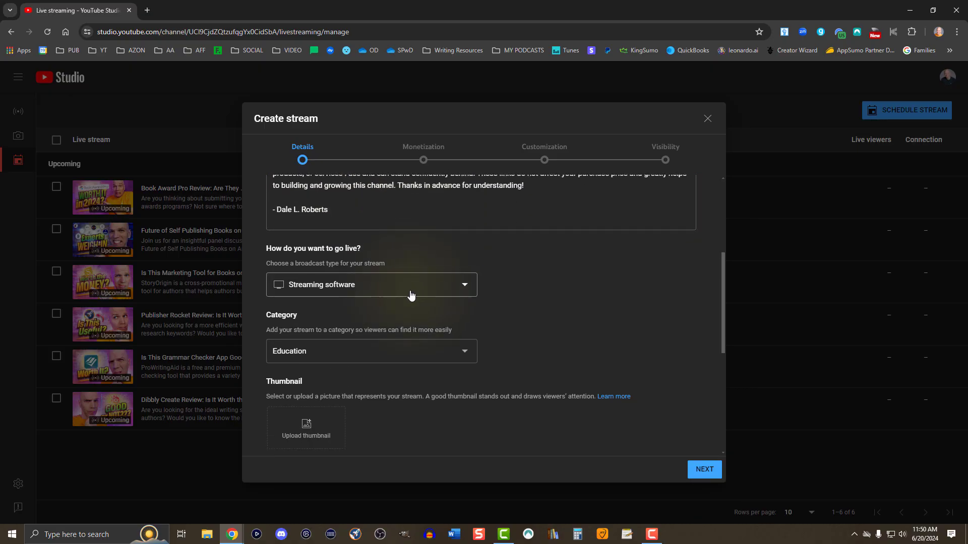
pyautogui.click(371, 285)
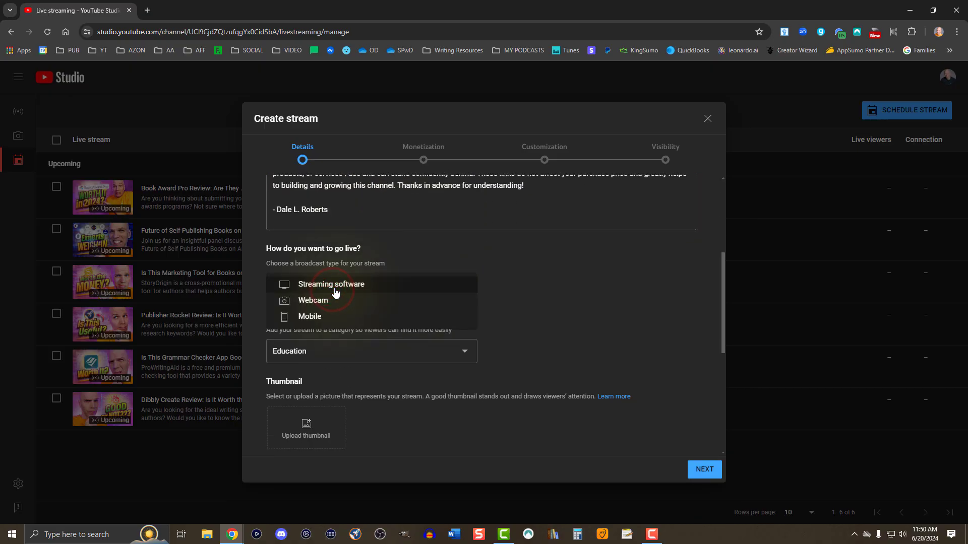
pyautogui.moveTo(387, 290)
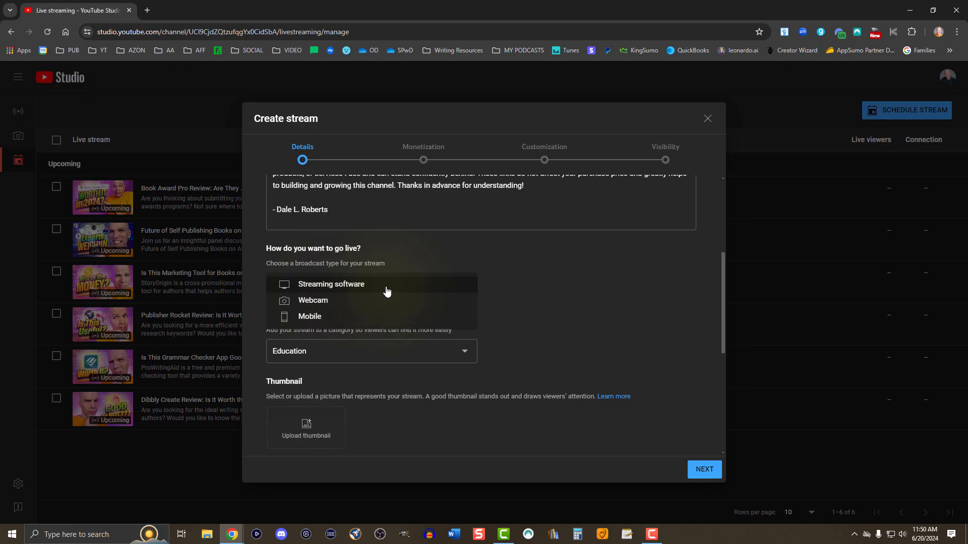
pyautogui.click(331, 285)
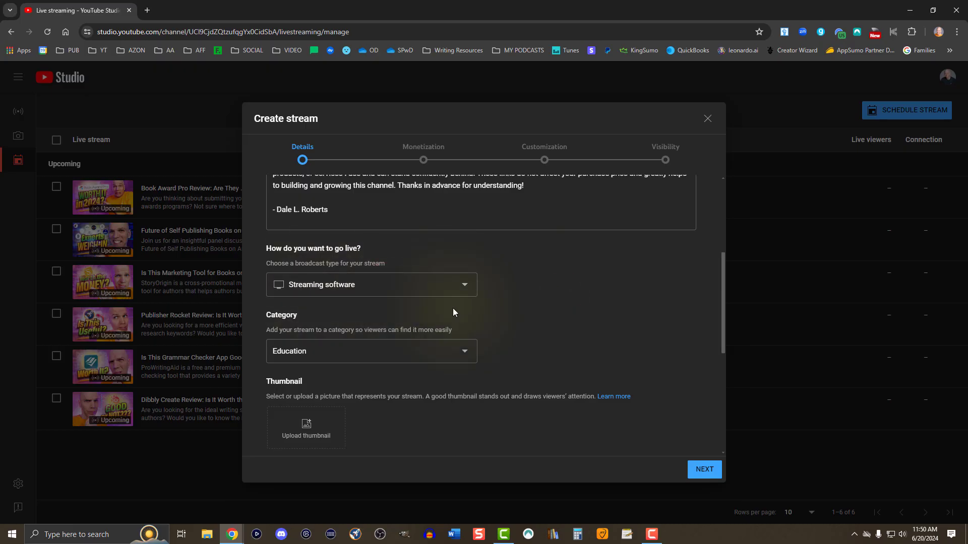
# Reveal the extra detail options and mark altered content as No.
pyautogui.scroll(-3)
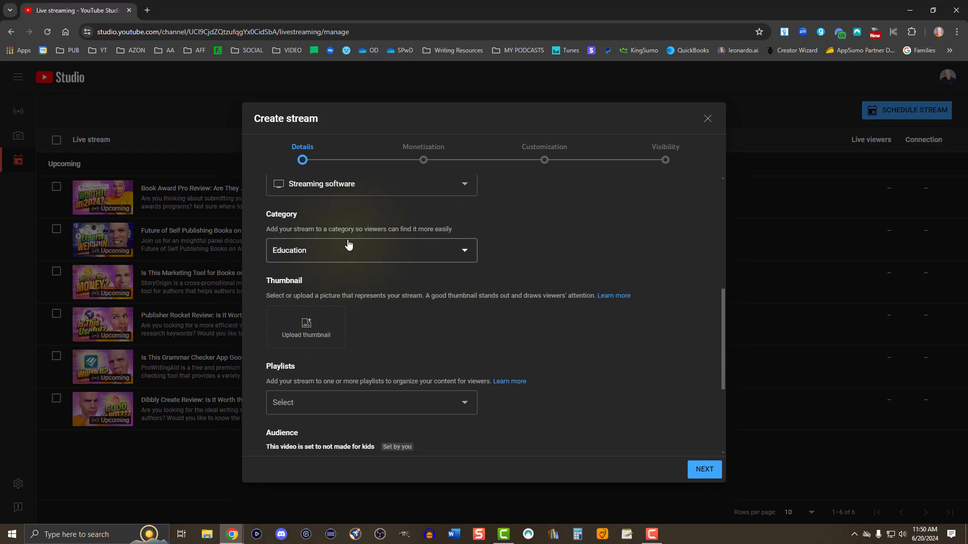
pyautogui.click(306, 327)
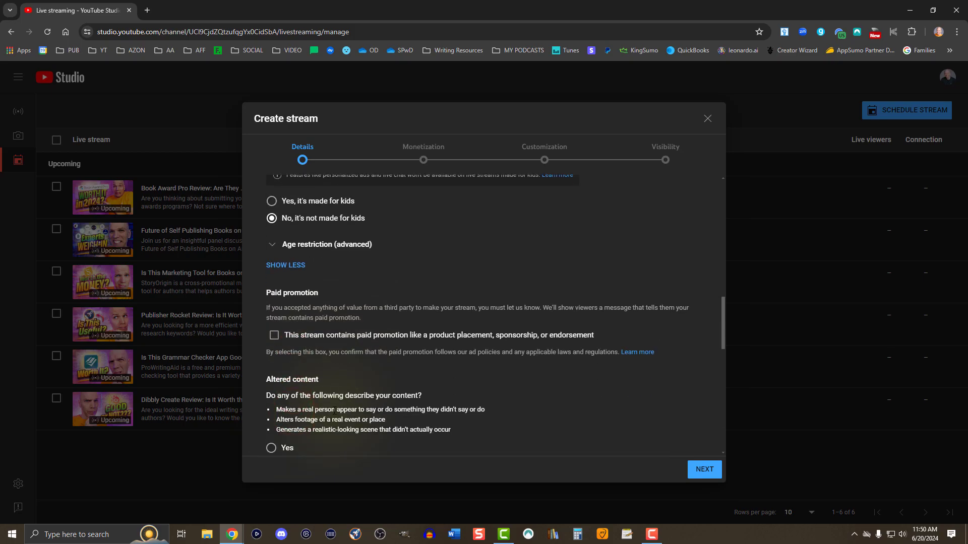
pyautogui.scroll(-3)
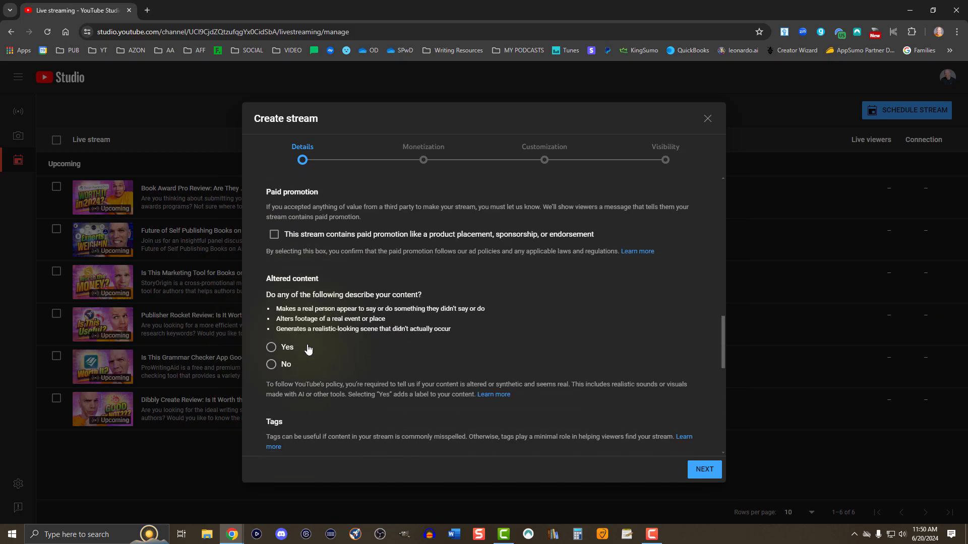
pyautogui.click(270, 364)
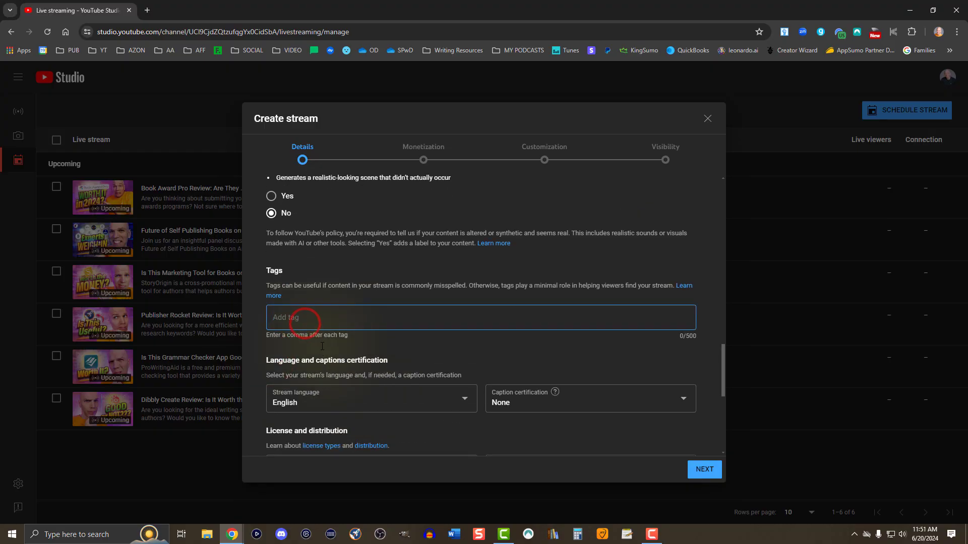
pyautogui.scroll(-3)
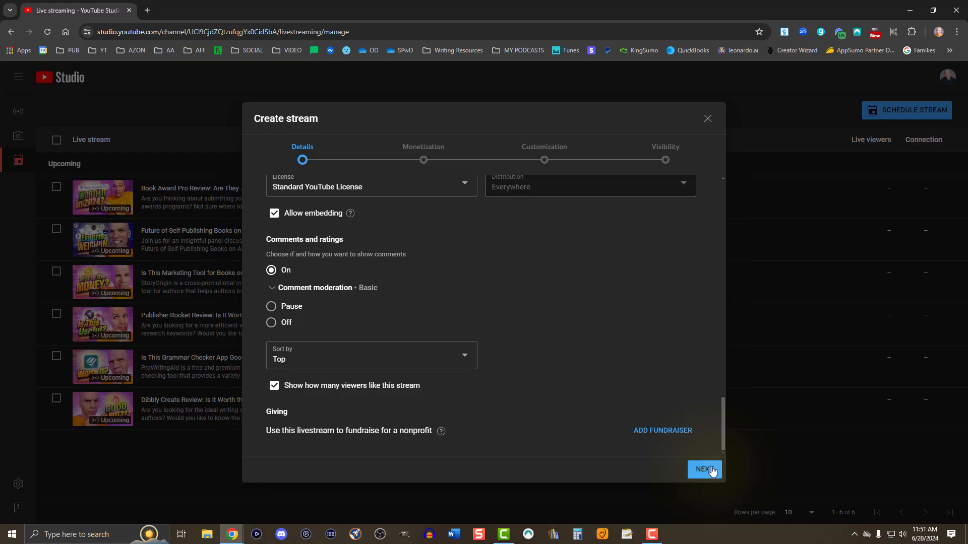
# Advance to the Monetization step showing ads on with manual mid-rolls.
pyautogui.click(704, 469)
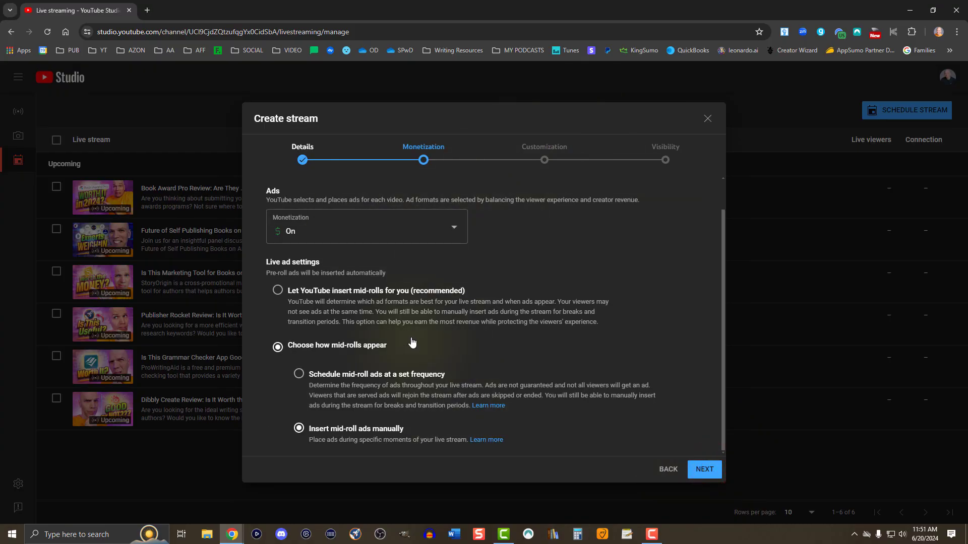
pyautogui.moveTo(573, 419)
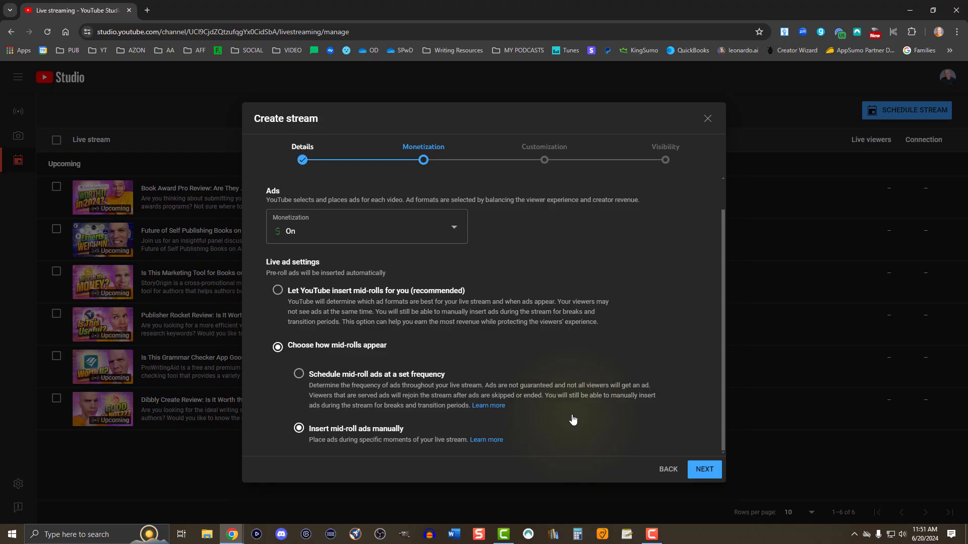
pyautogui.moveTo(301, 318)
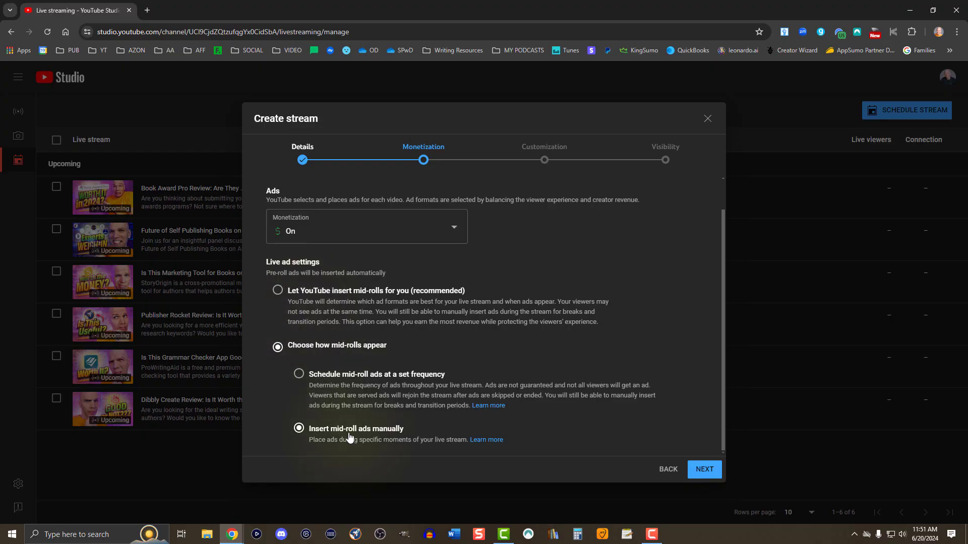
pyautogui.moveTo(377, 455)
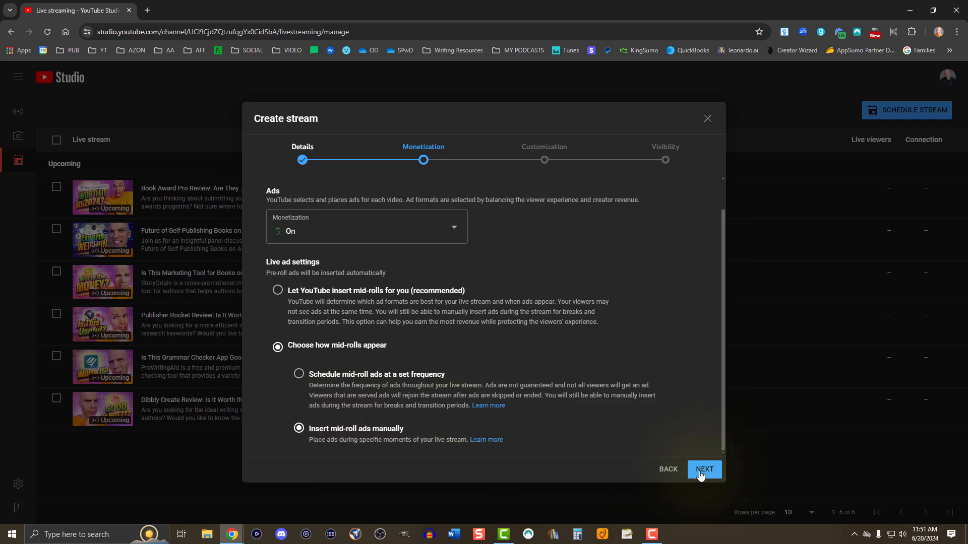
pyautogui.click(705, 469)
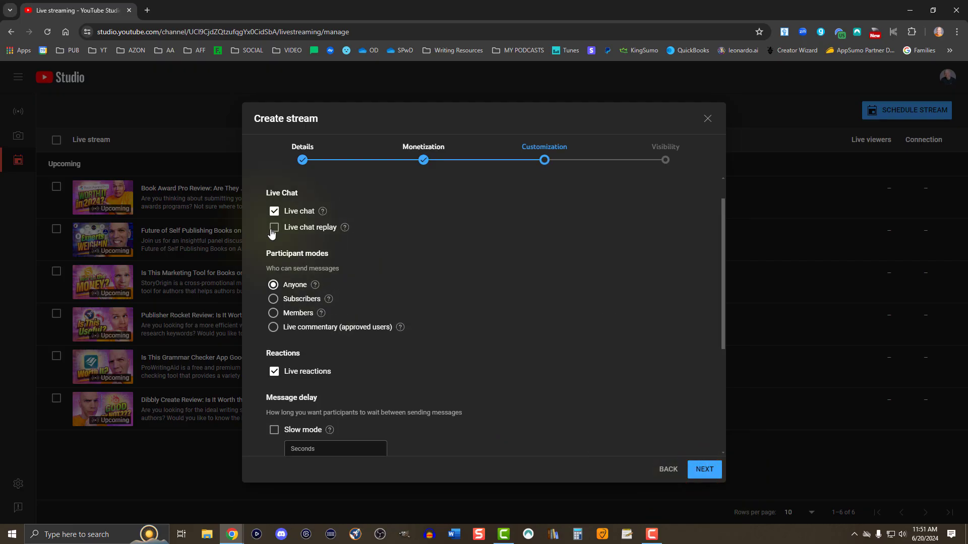
pyautogui.click(273, 228)
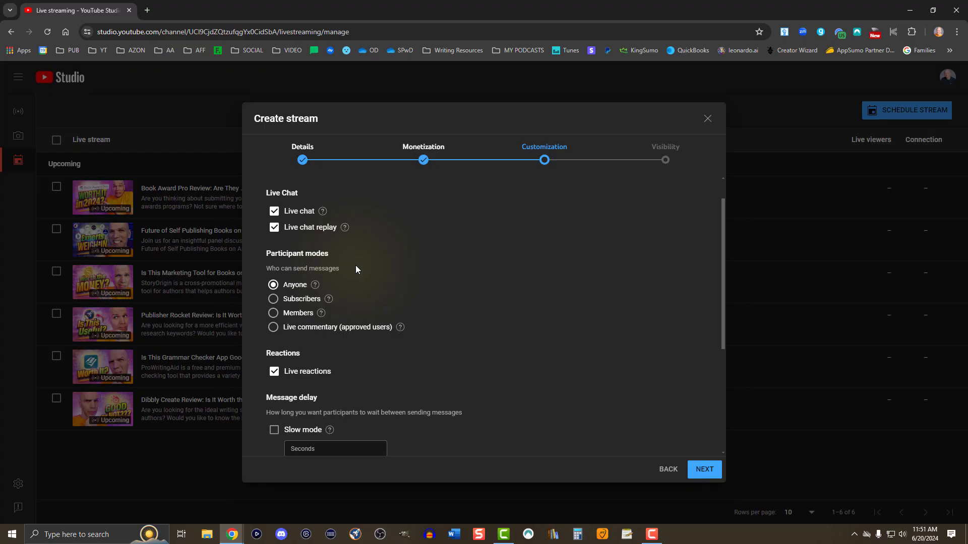
pyautogui.scroll(-3)
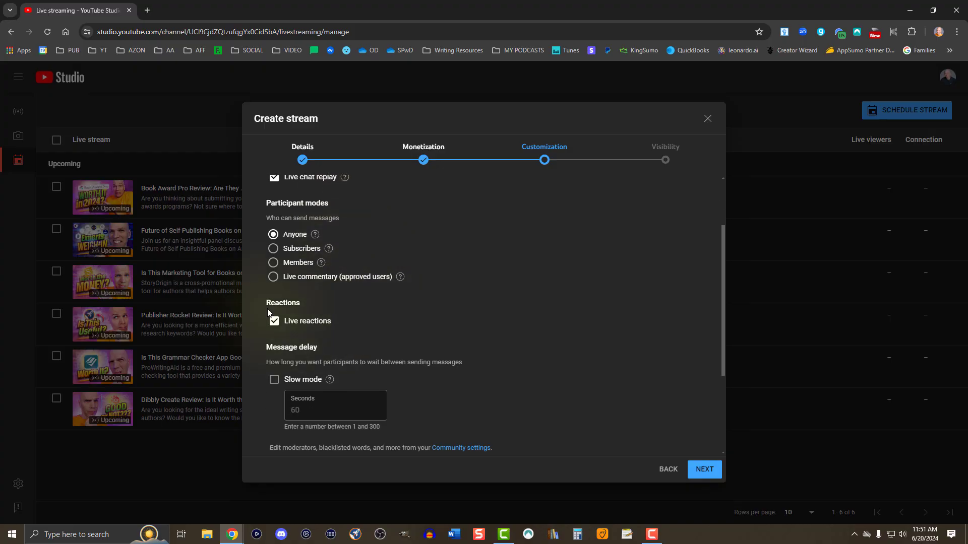
pyautogui.scroll(-3)
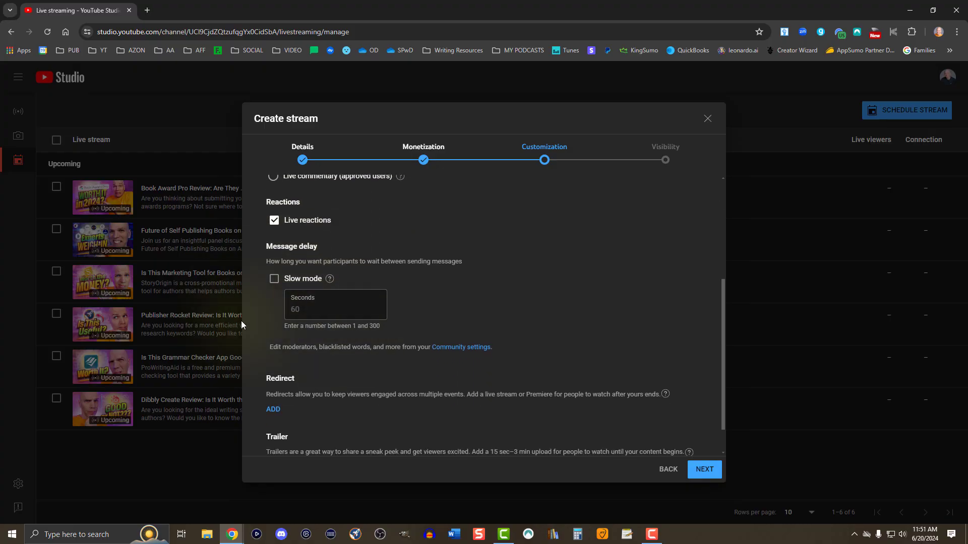
pyautogui.scroll(-3)
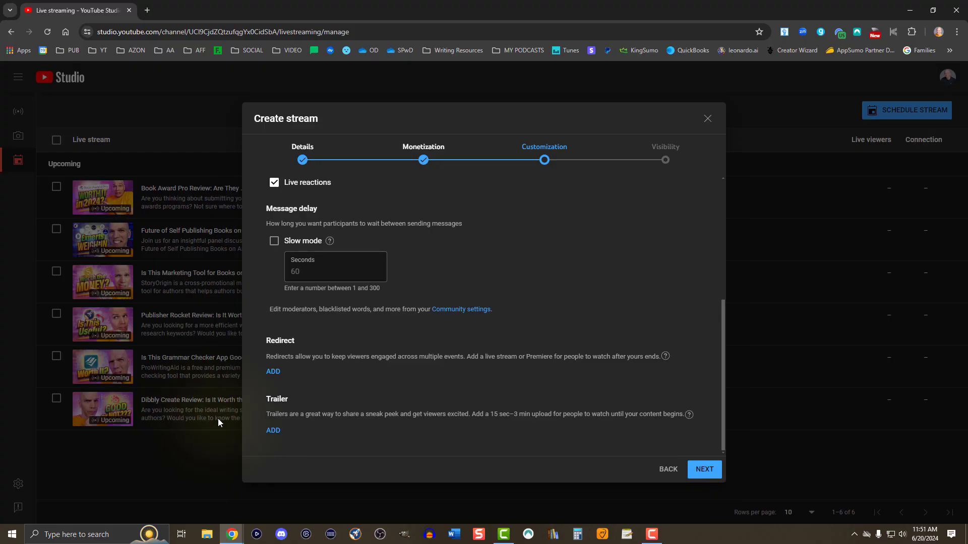
pyautogui.moveTo(344, 390)
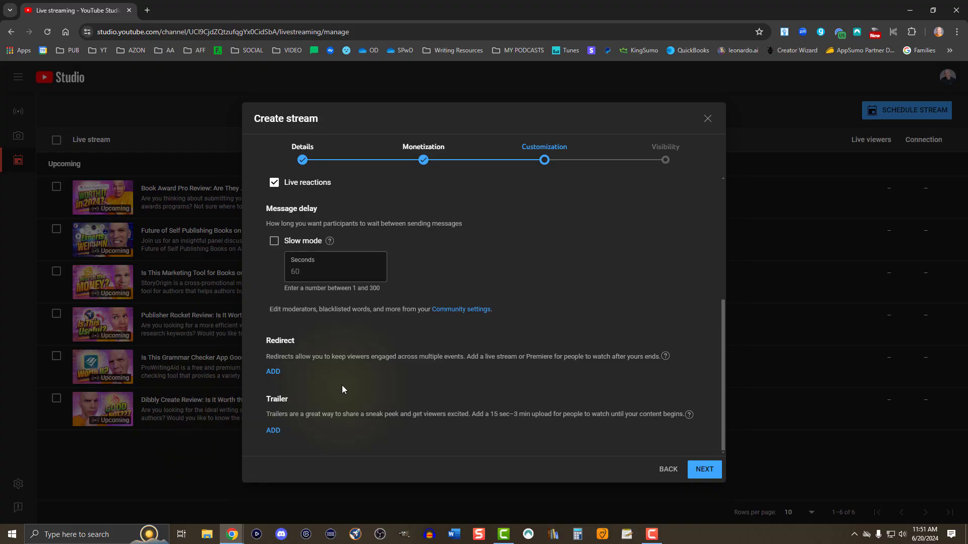
pyautogui.moveTo(343, 389)
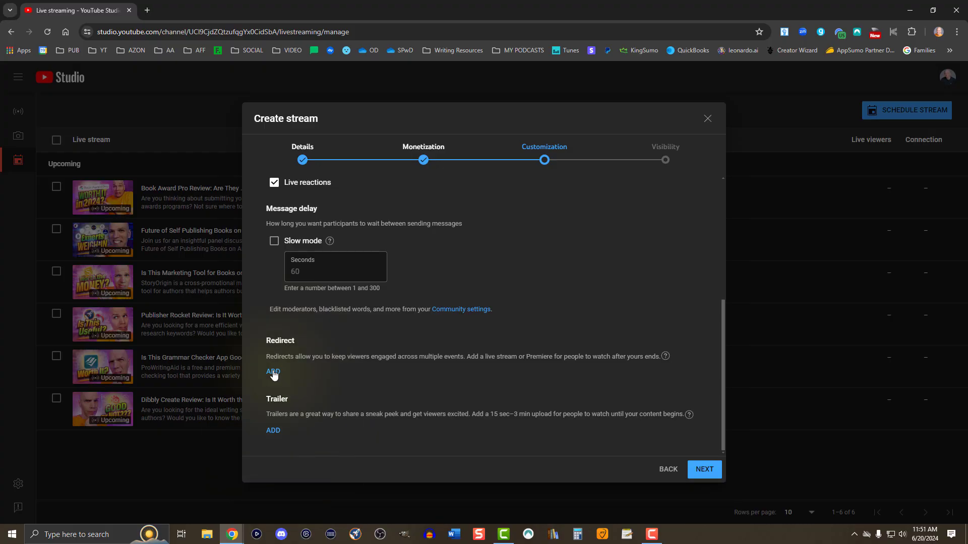
# Add the Dibbly Create Review video as the end-of-stream redirect.
pyautogui.click(273, 371)
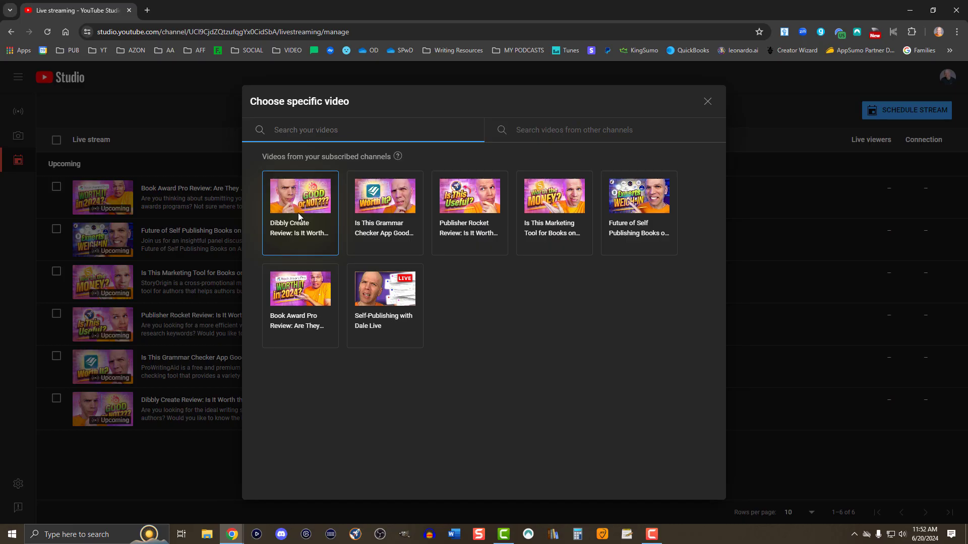
pyautogui.click(300, 196)
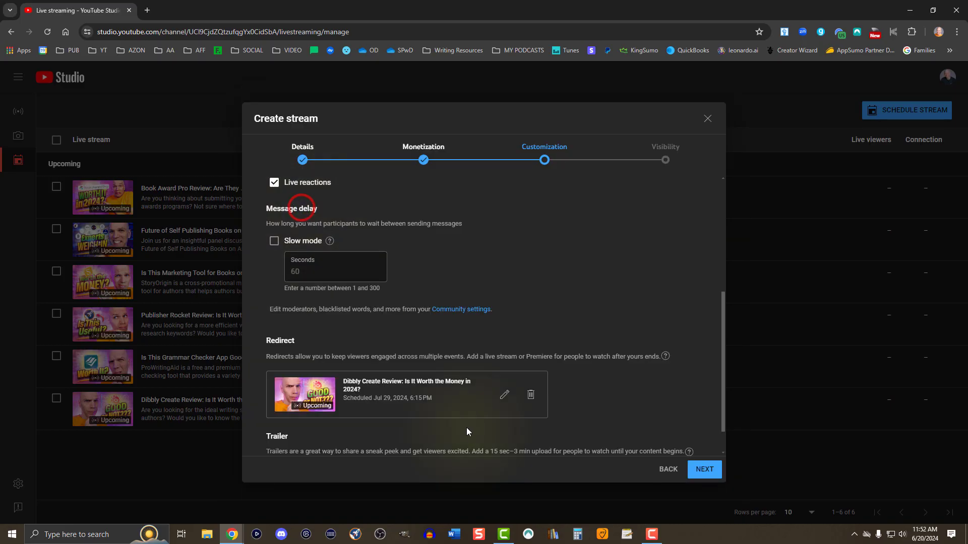
pyautogui.scroll(-3)
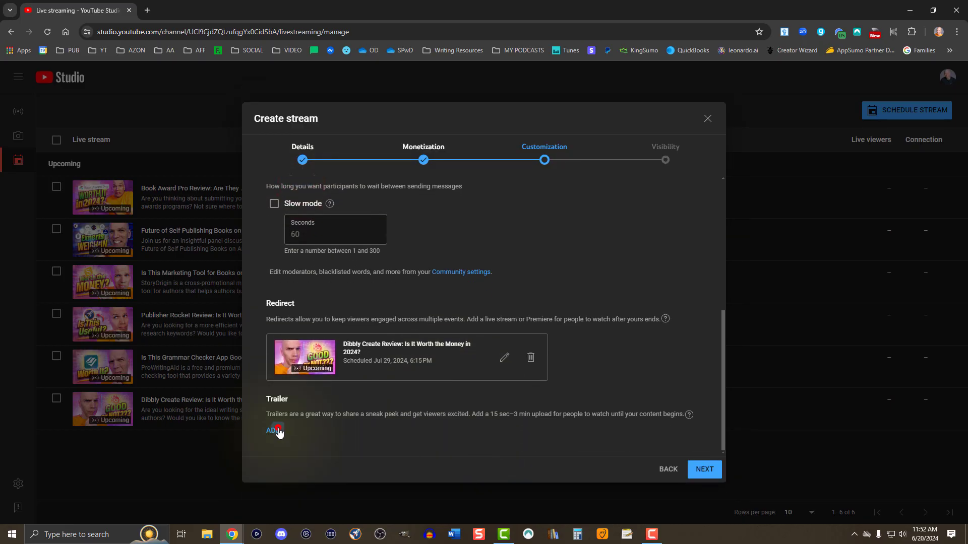
# Pick The 2024 Authortube Writing Conference from uploads as the trailer.
pyautogui.click(271, 430)
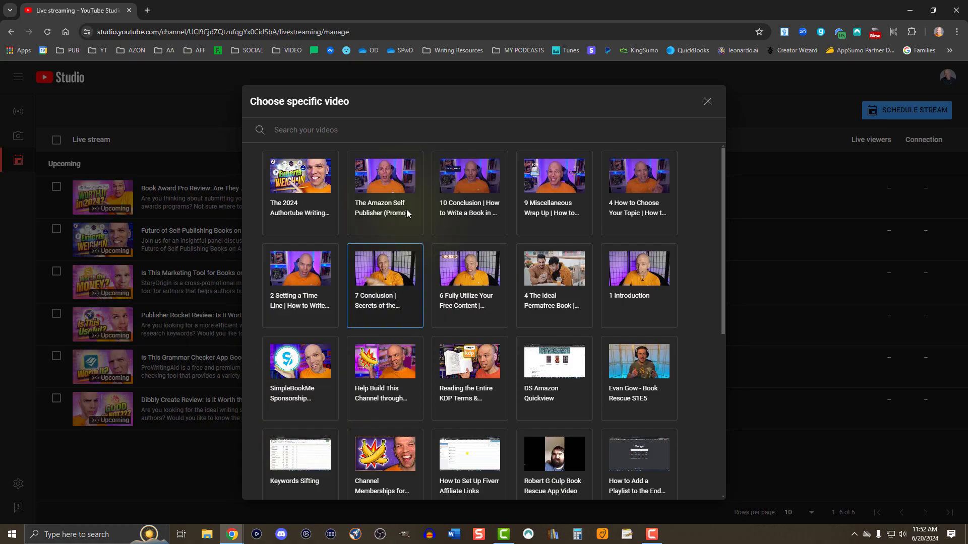
pyautogui.click(300, 175)
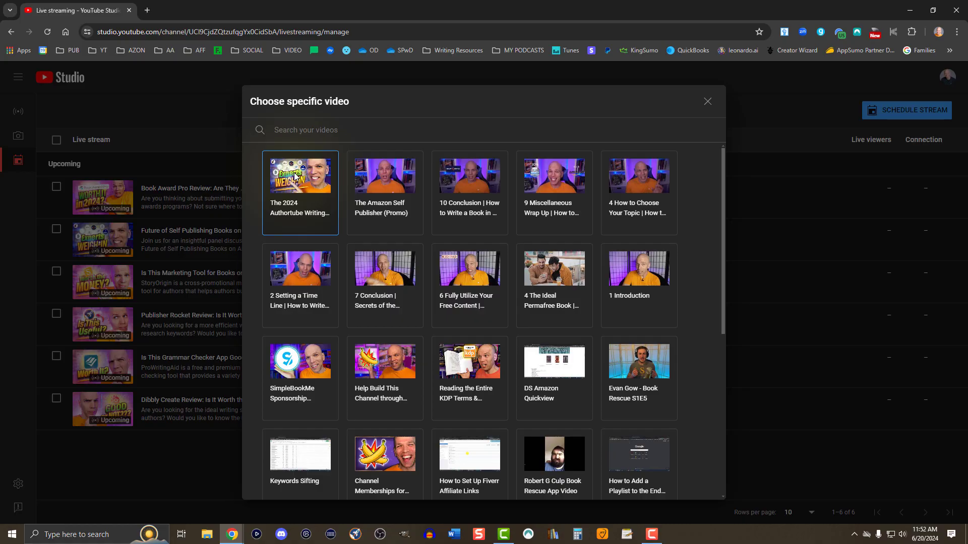
pyautogui.click(300, 175)
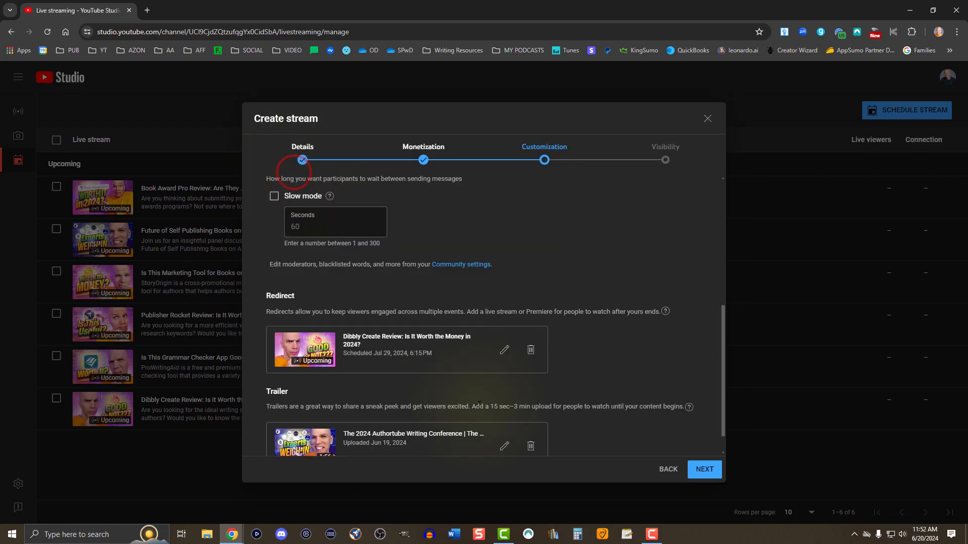
pyautogui.scroll(-3)
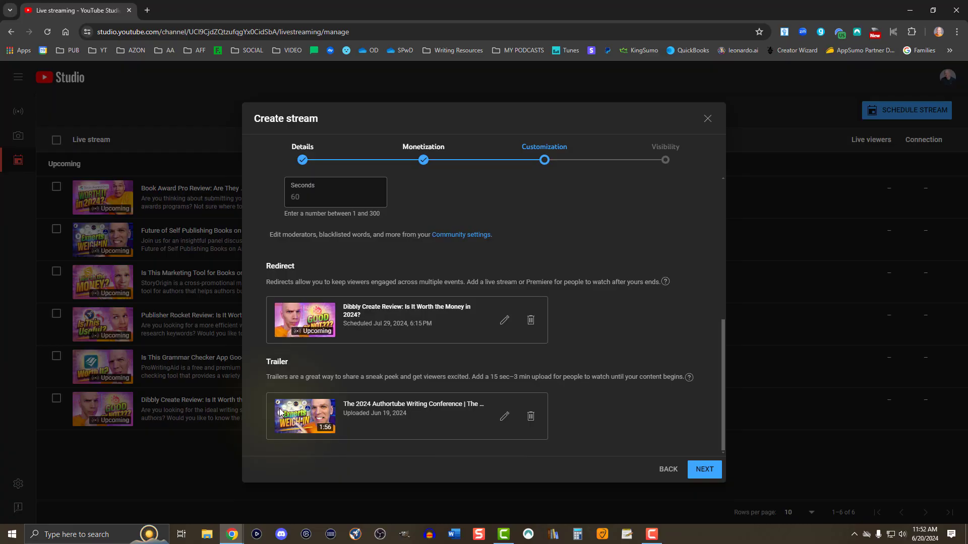
# Set visibility to Unlisted, scheduled for Jun 28, 2024 at 6:00 PM.
pyautogui.click(704, 469)
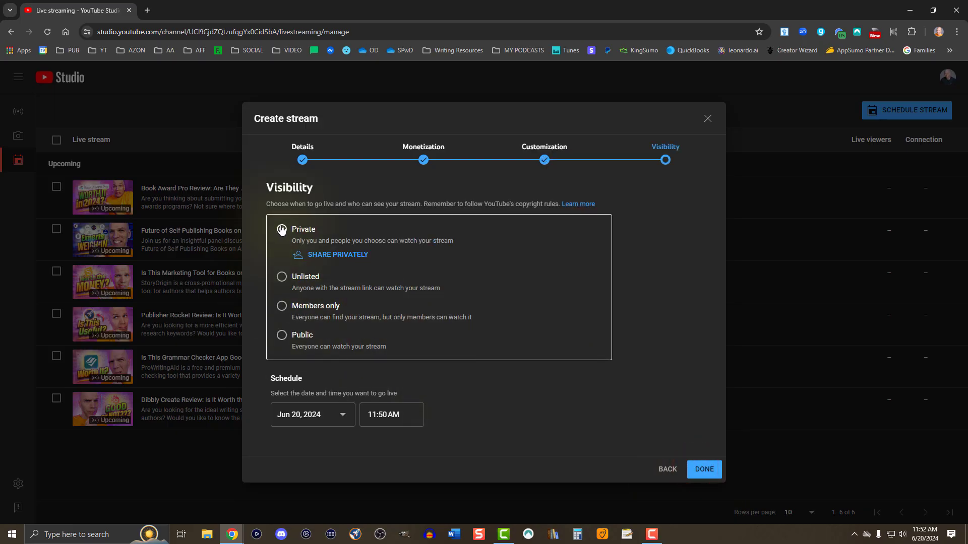
pyautogui.click(281, 229)
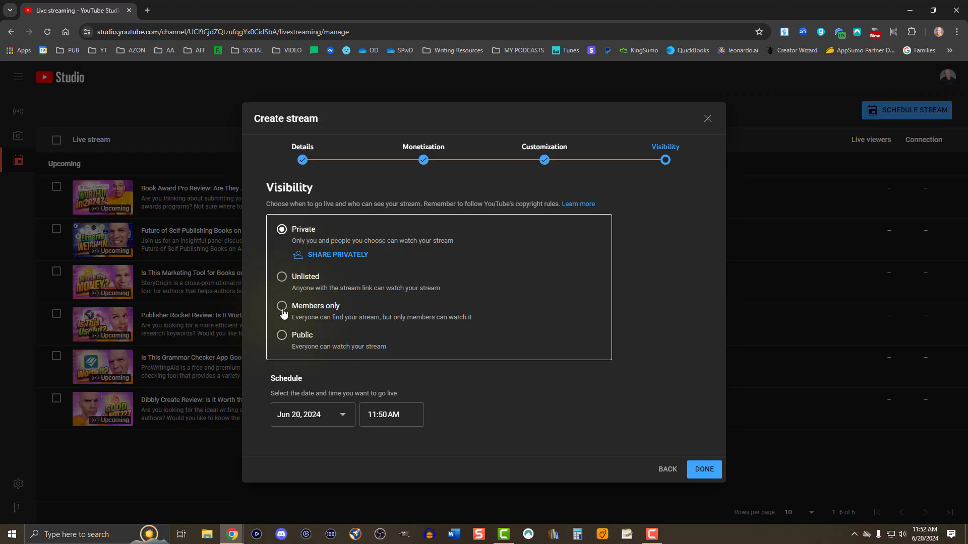
pyautogui.moveTo(283, 340)
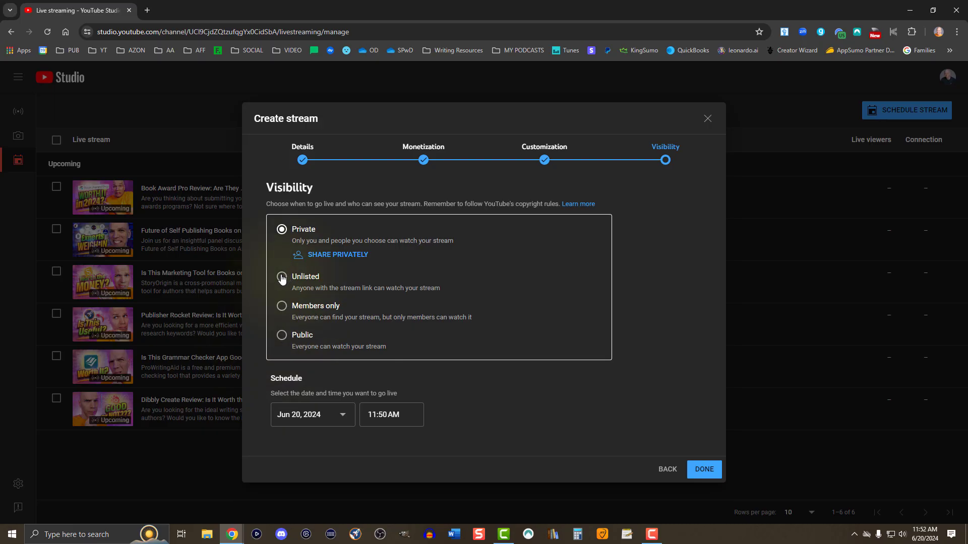
pyautogui.click(281, 276)
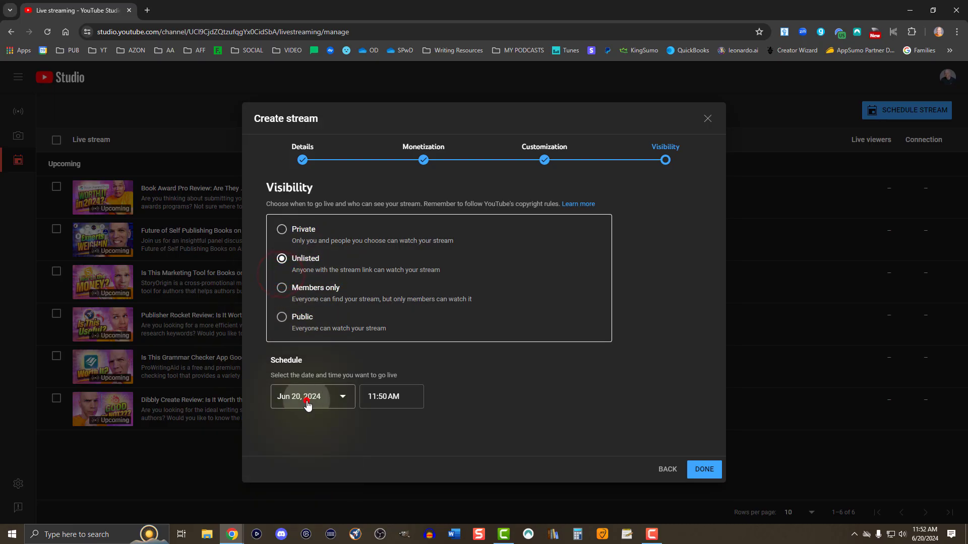
pyautogui.click(391, 397)
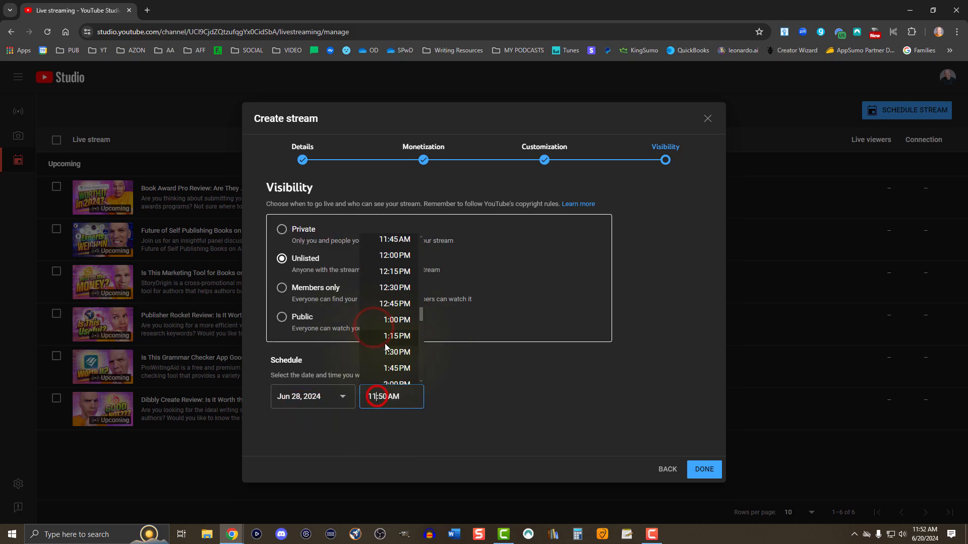
pyautogui.click(391, 397)
pyautogui.write('6:00PM')
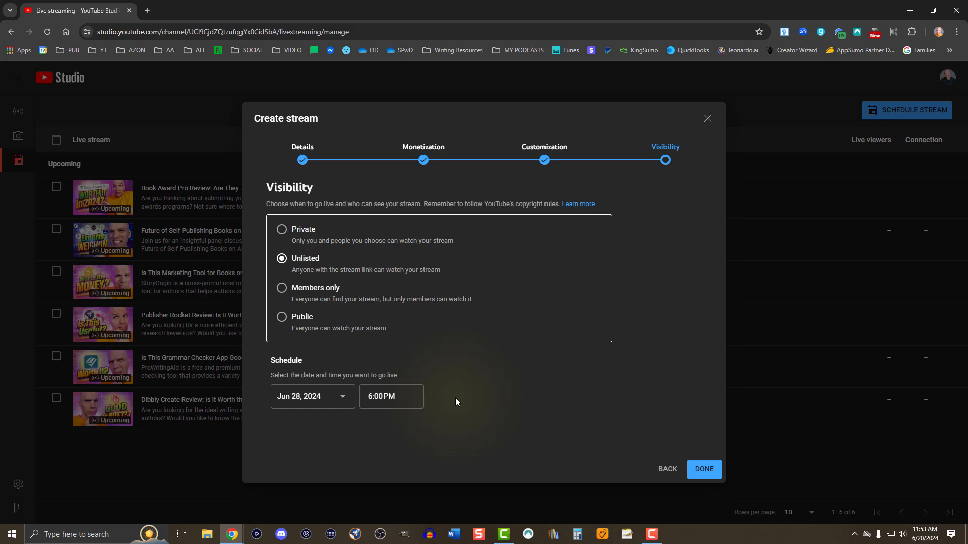
pyautogui.click(704, 469)
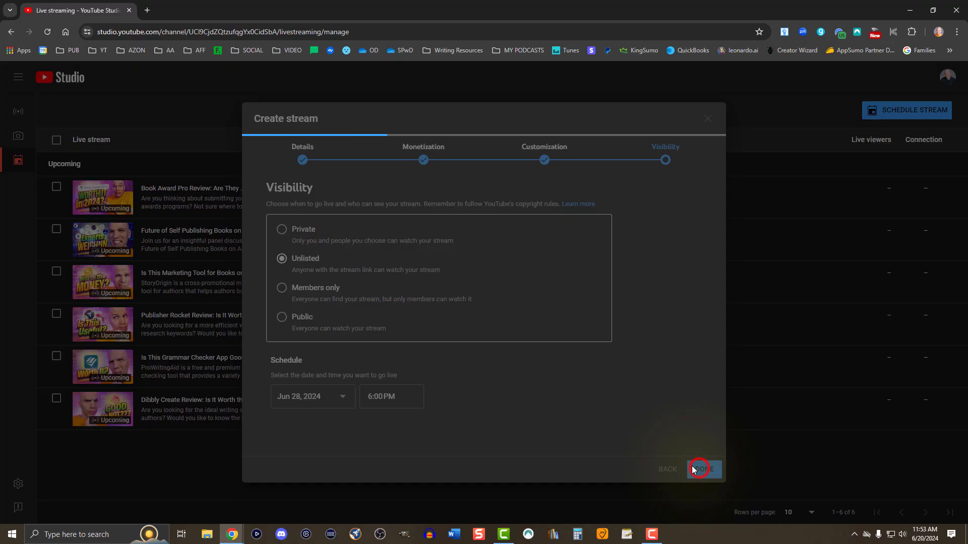
# Create the Test stream and wait for its live control room to load.
pyautogui.click(704, 469)
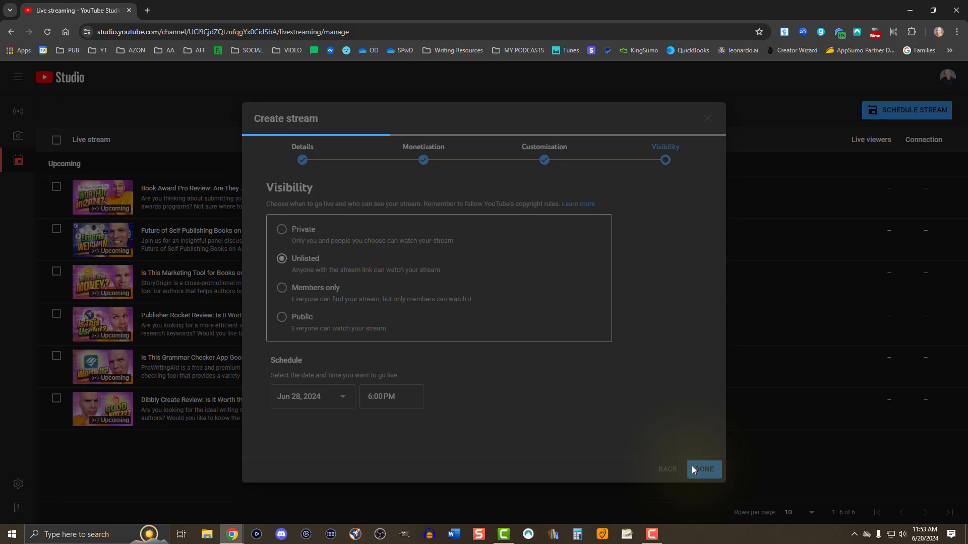
pyautogui.click(704, 470)
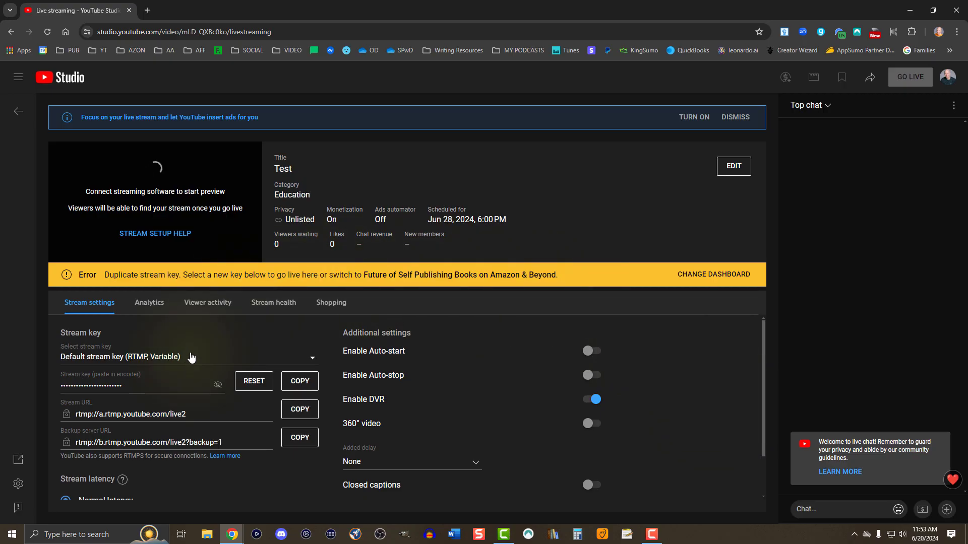
# Select the 2022-02-28T23:12:50.117Z RTMP 1080p stream key.
pyautogui.click(187, 357)
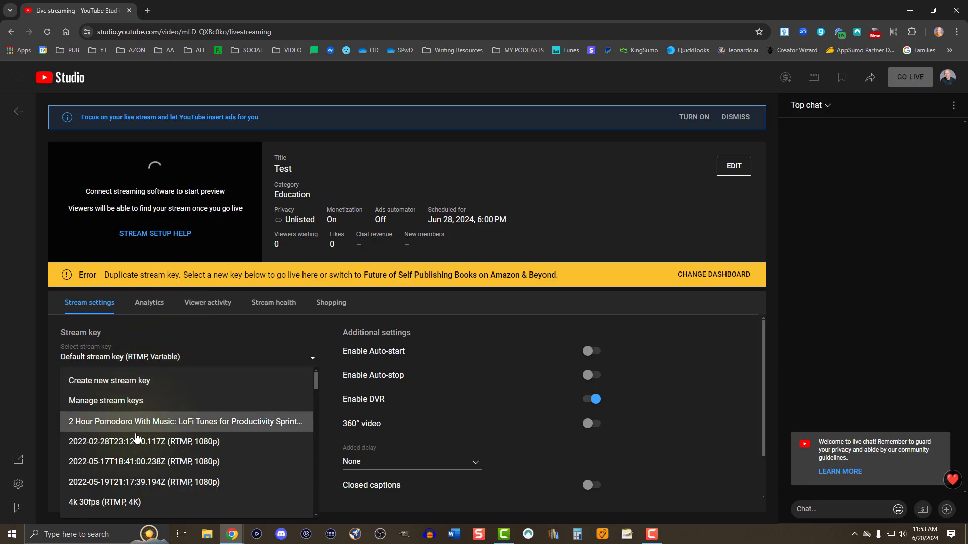
pyautogui.click(186, 421)
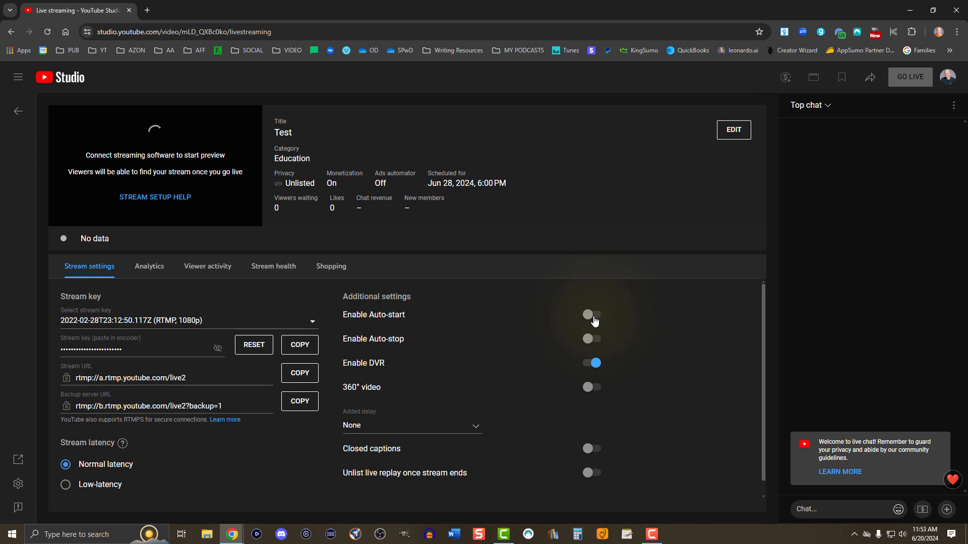
# Enable auto-start and auto-stop, and set stream latency to Low-latency.
pyautogui.click(591, 315)
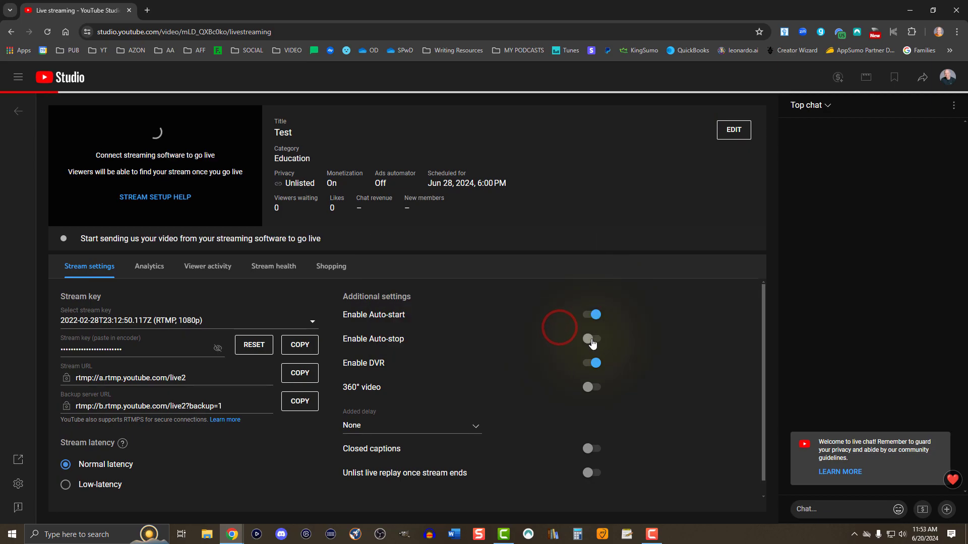
pyautogui.click(592, 339)
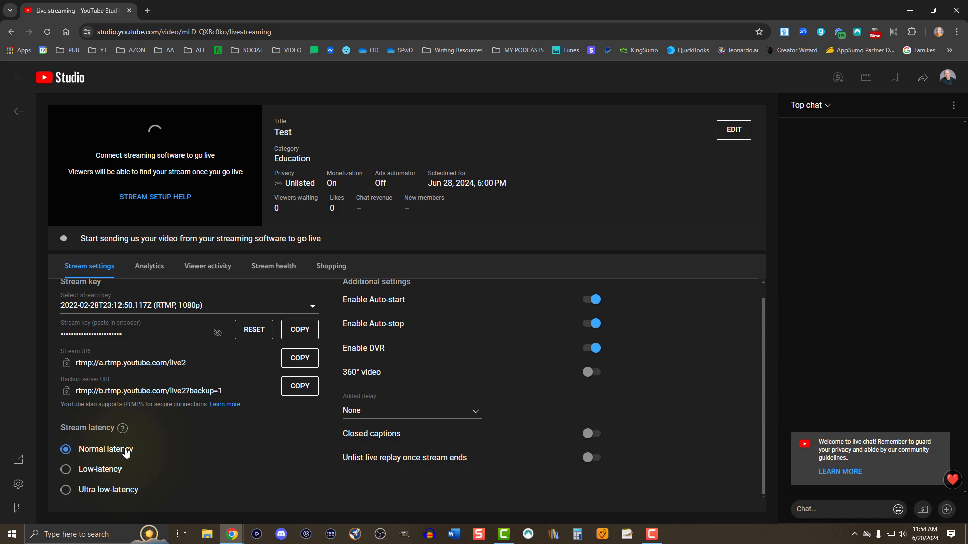
pyautogui.click(65, 470)
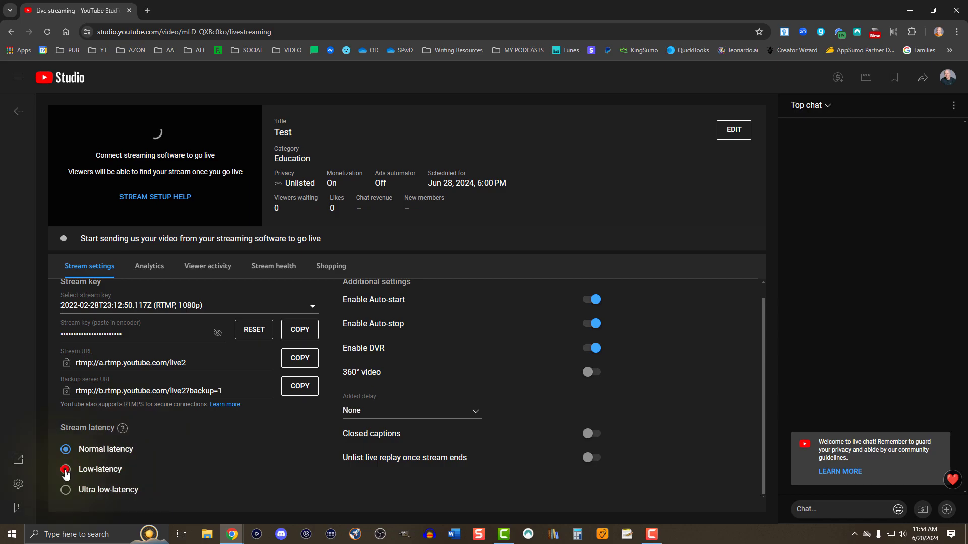
pyautogui.click(66, 470)
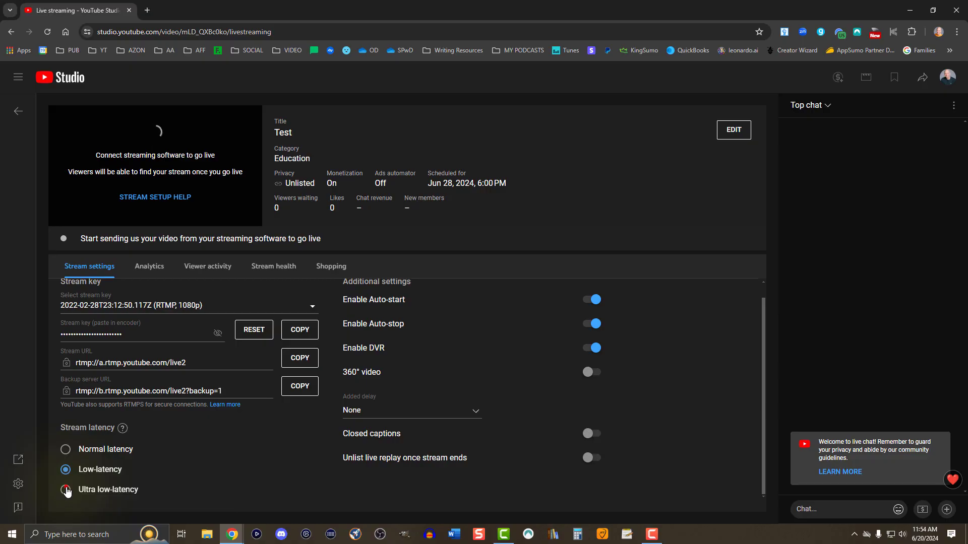
pyautogui.click(65, 490)
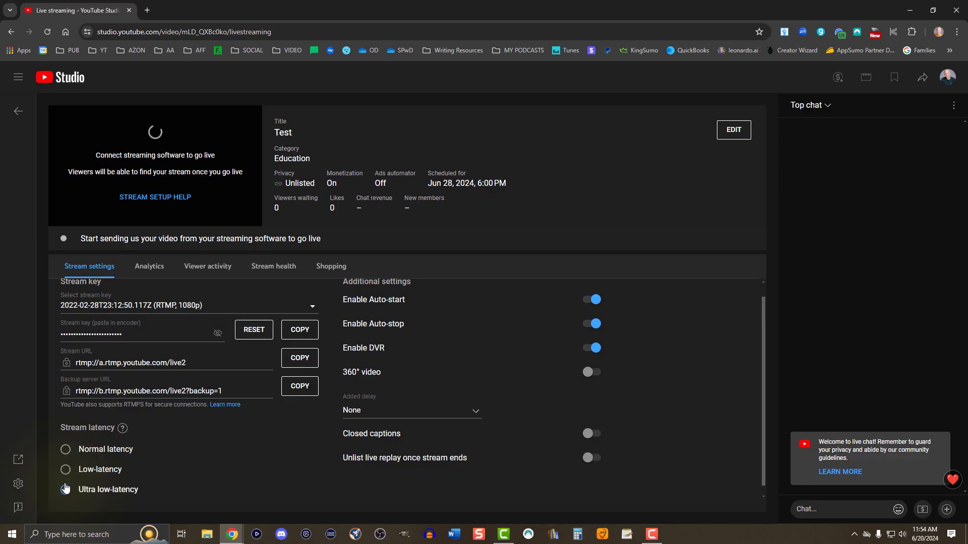
pyautogui.click(66, 490)
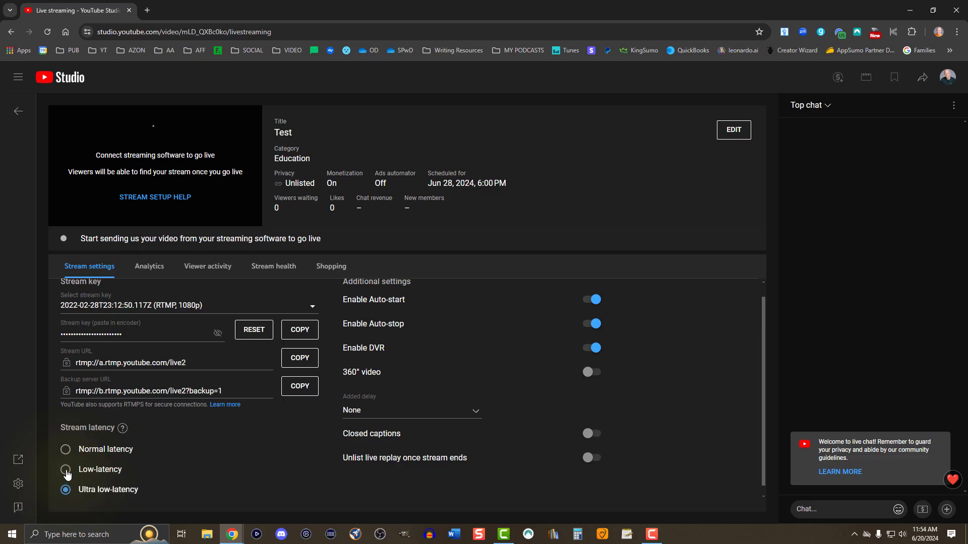
pyautogui.click(66, 470)
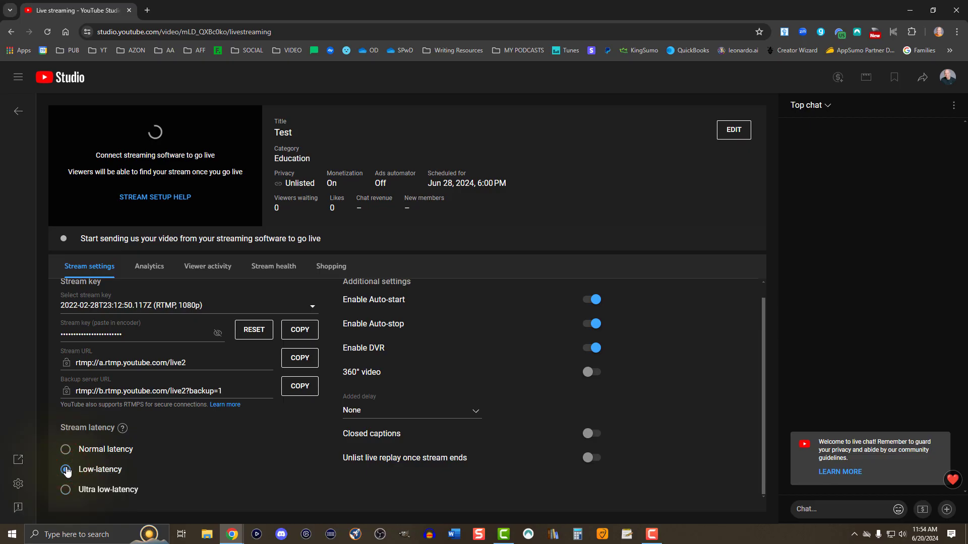
pyautogui.click(65, 469)
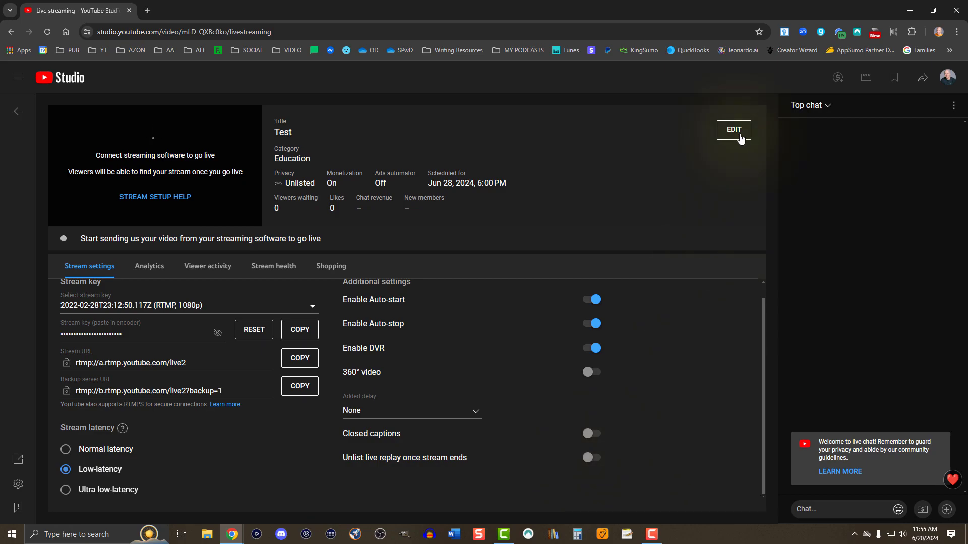
pyautogui.click(733, 129)
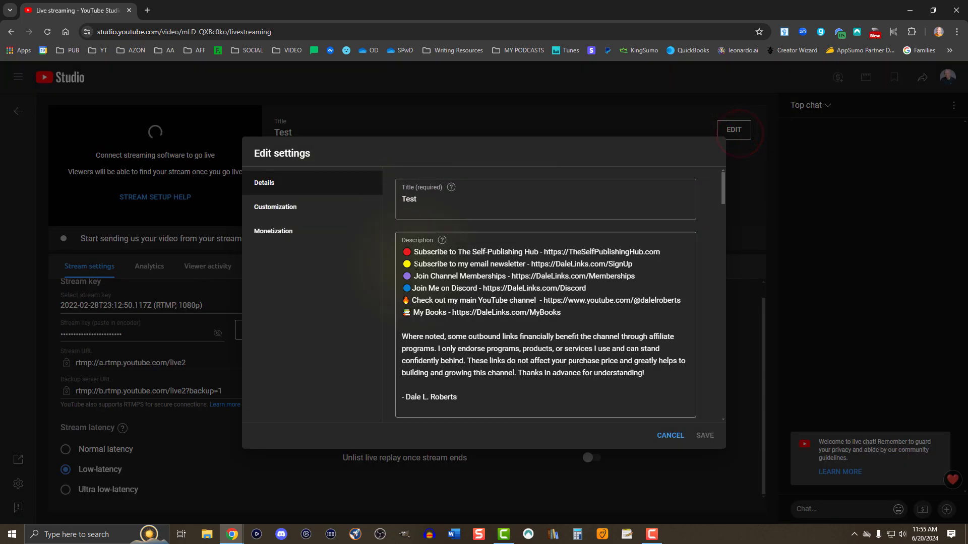
pyautogui.scroll(-3)
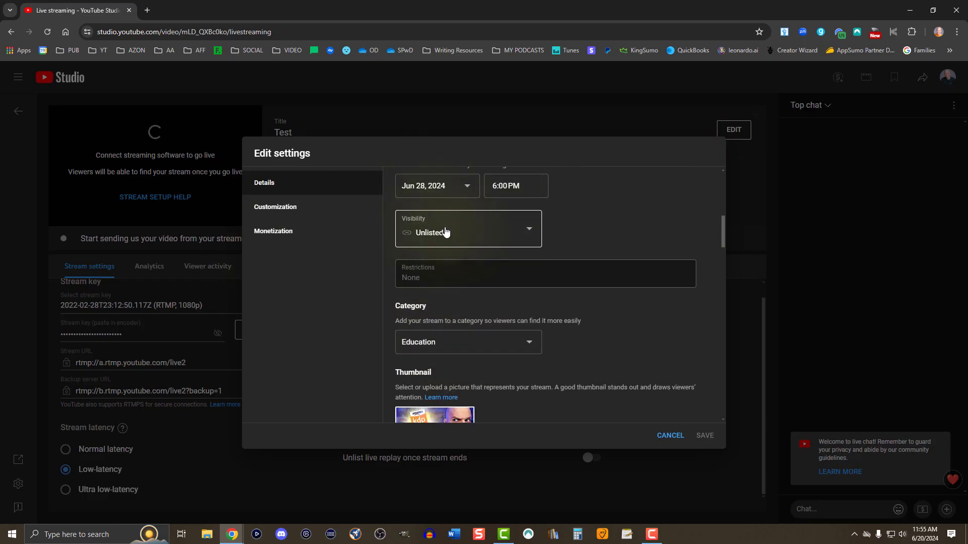
pyautogui.click(275, 207)
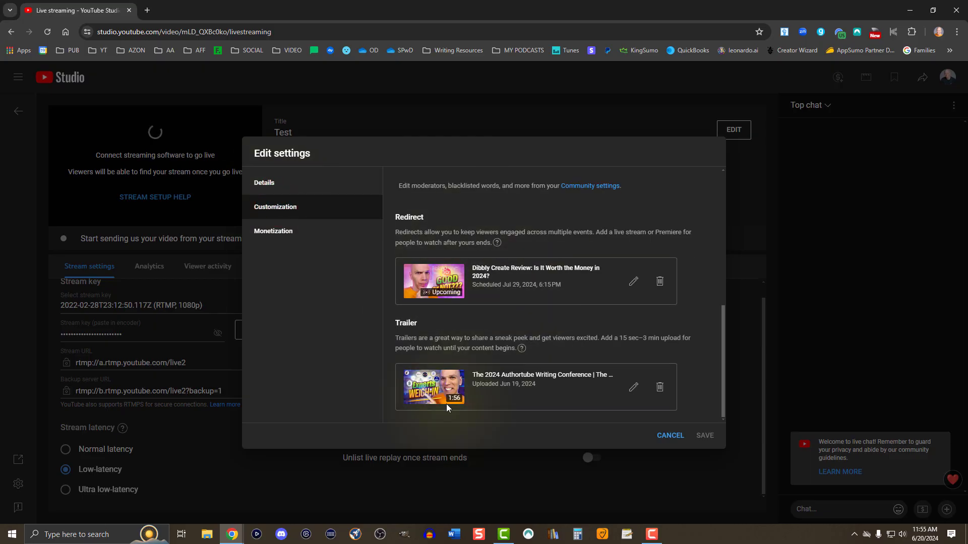
pyautogui.moveTo(437, 402)
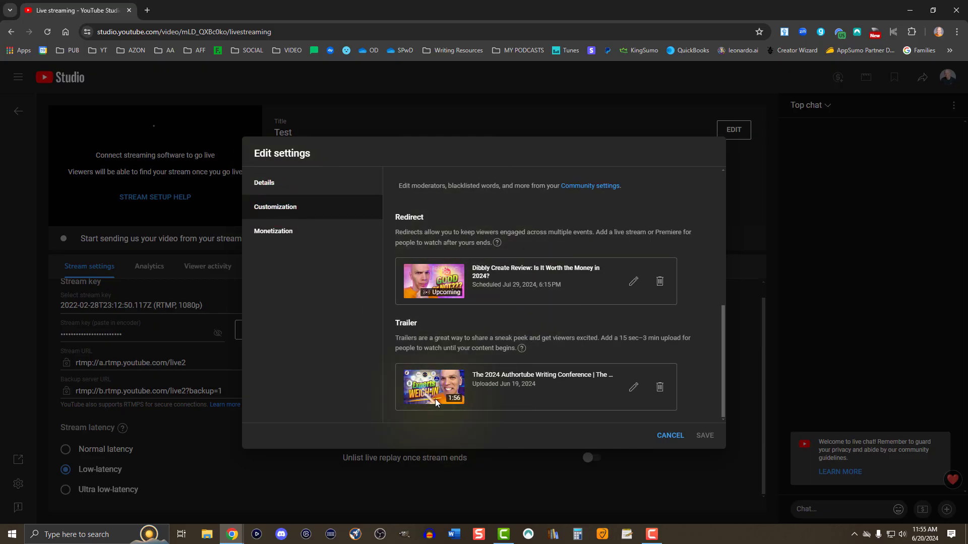
pyautogui.click(273, 231)
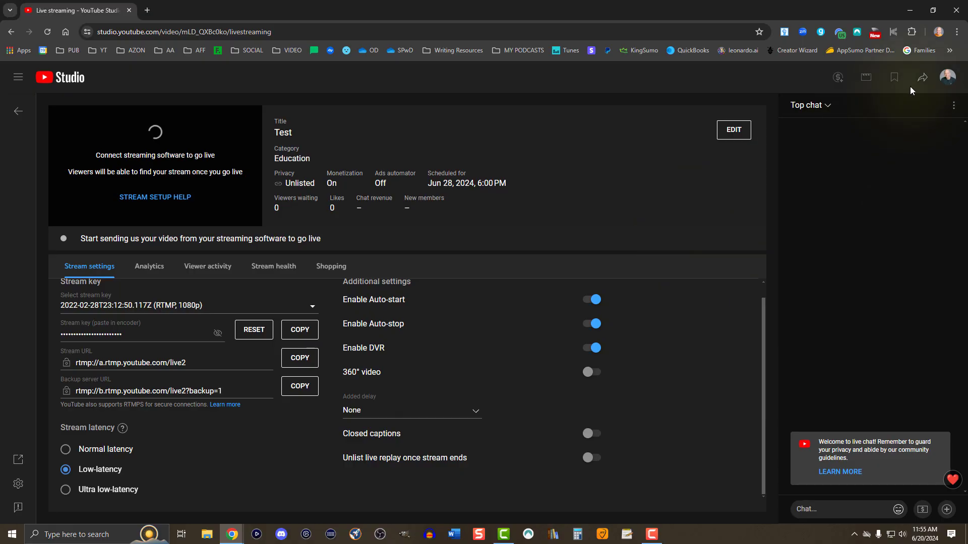
# Copy the Test livestream's video link from its Share options.
pyautogui.click(922, 77)
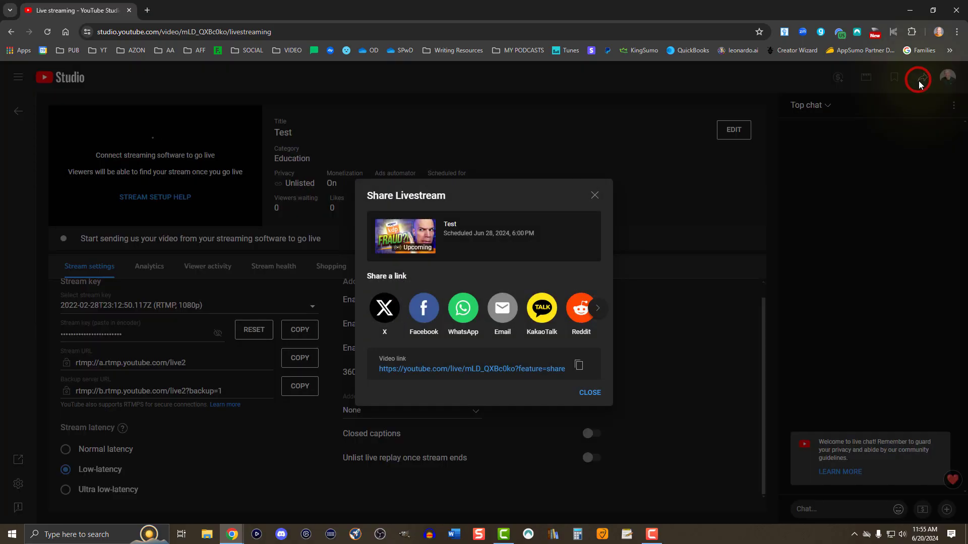
pyautogui.click(578, 366)
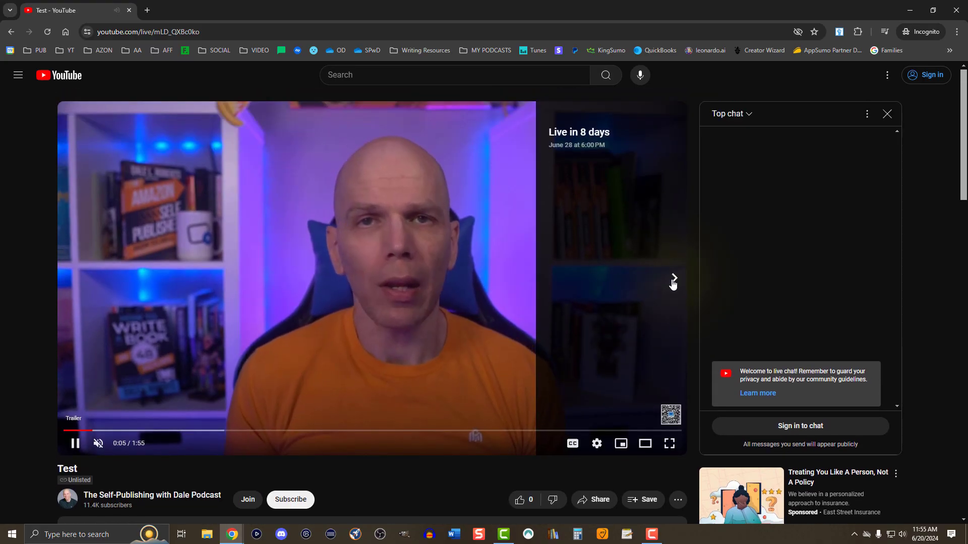
# Scroll the watch page while the unlisted Test stream's trailer plays.
pyautogui.scroll(-3)
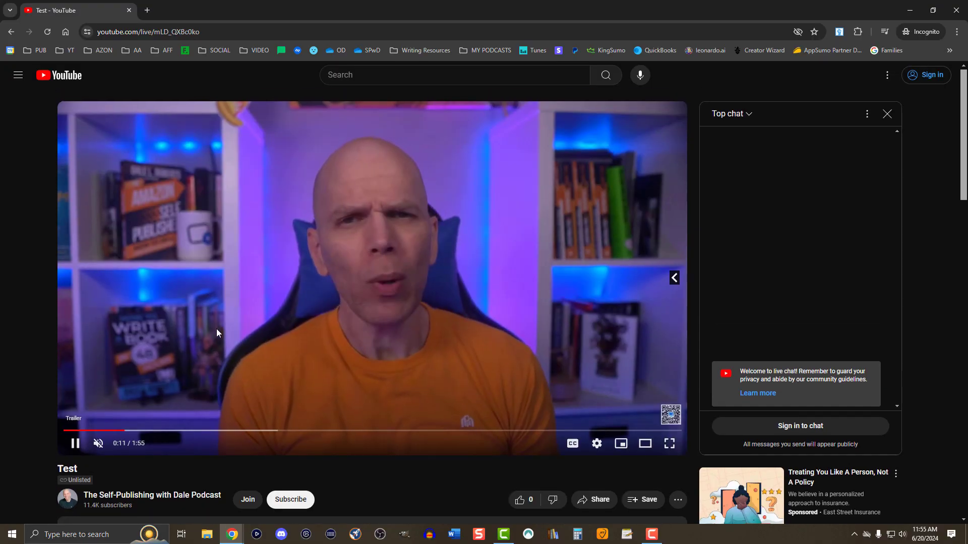
pyautogui.moveTo(496, 332)
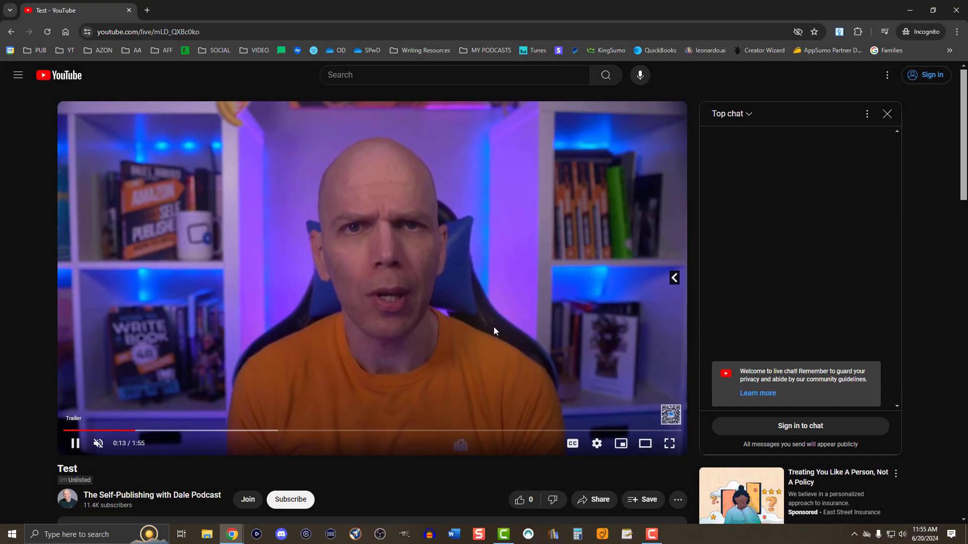
pyautogui.moveTo(492, 370)
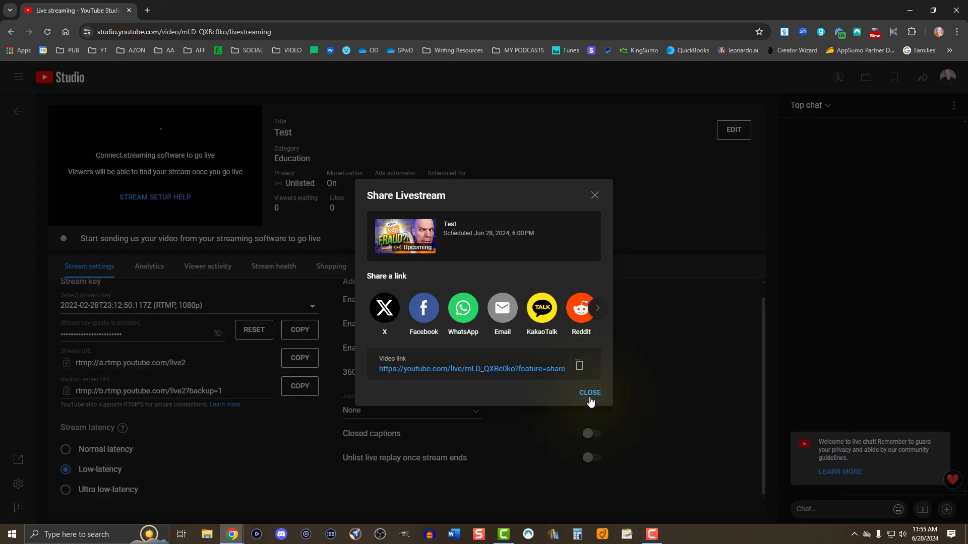
# Post the chat message 'aldkjfadlkfna' and pin it to the top of the live chat.
pyautogui.click(590, 392)
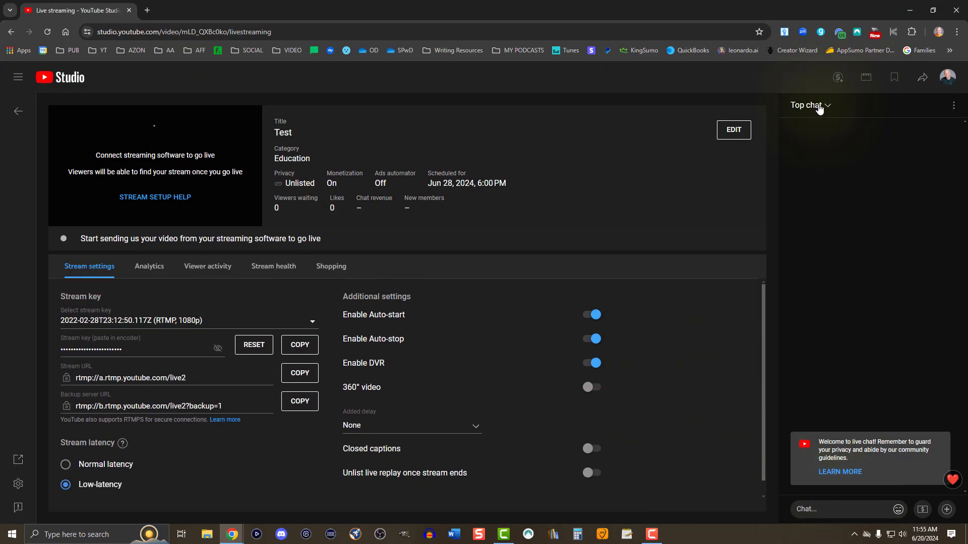
pyautogui.click(809, 106)
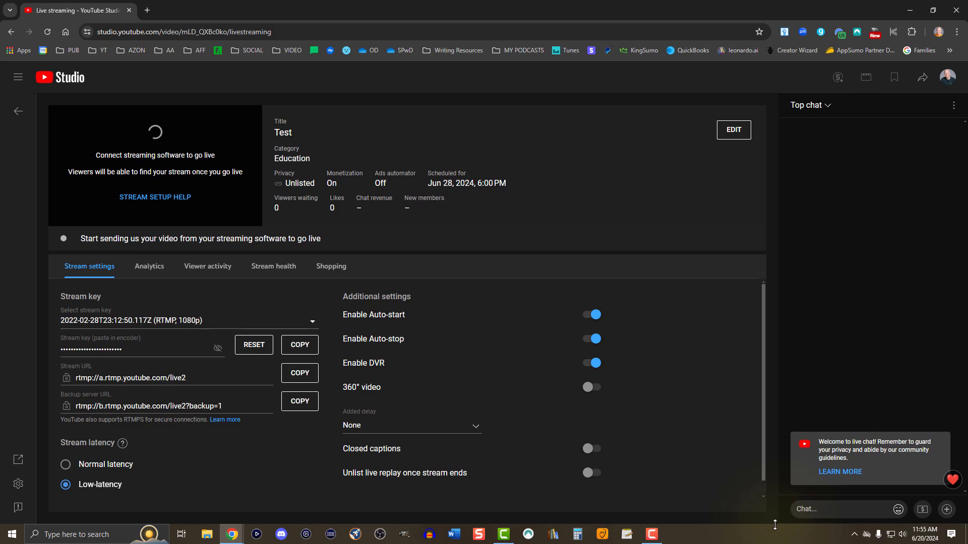
pyautogui.write('aldkjfadlkfna')
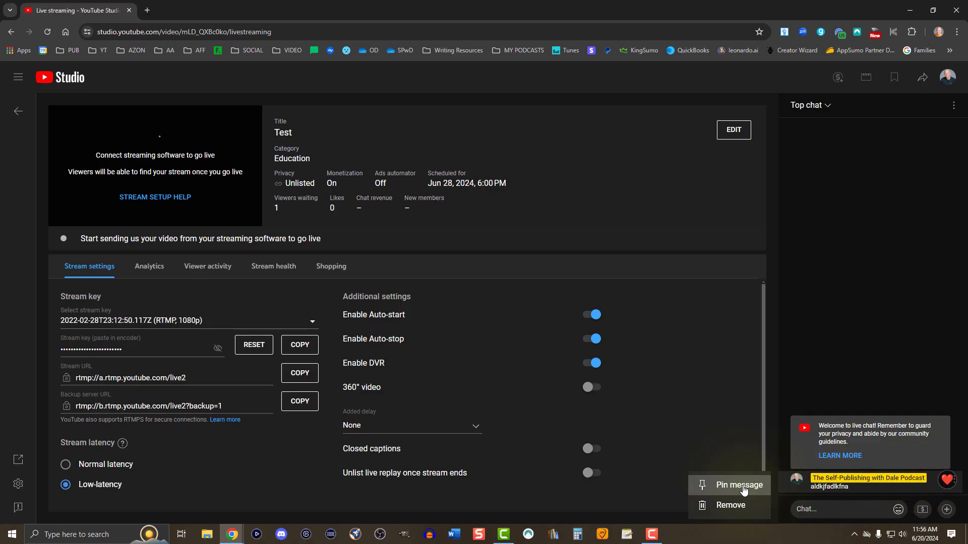
pyautogui.click(739, 485)
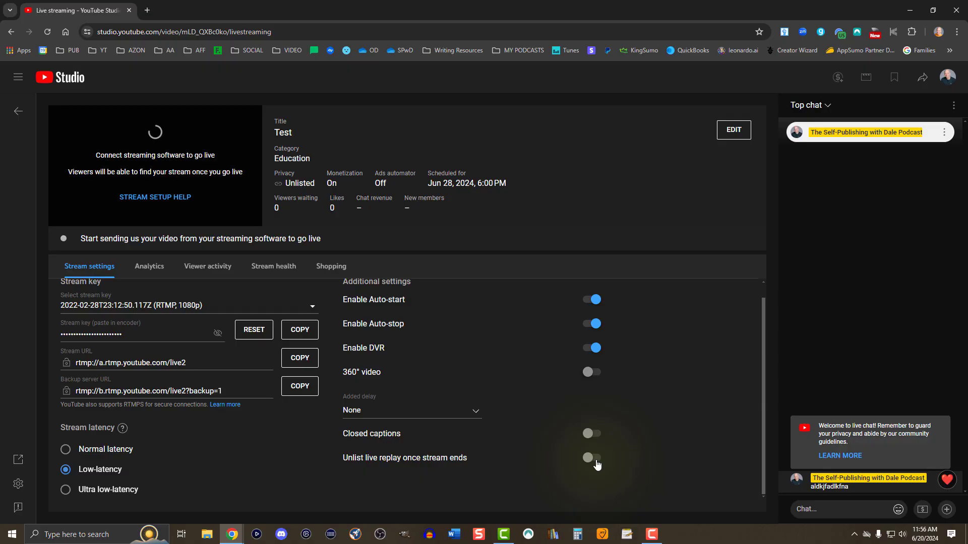
# Toggle Unlist live replay on and back off, then show the Viewer activity panel.
pyautogui.click(593, 458)
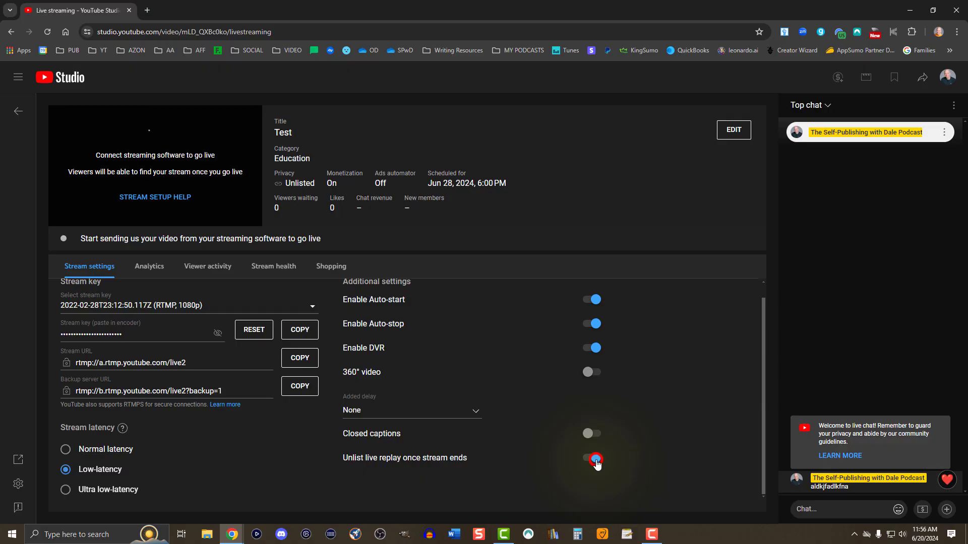
pyautogui.click(594, 460)
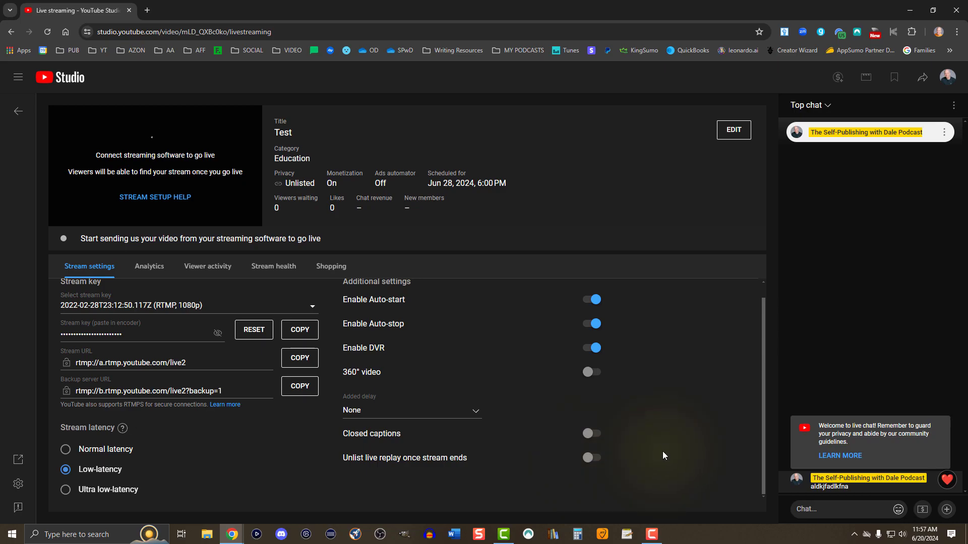
pyautogui.click(207, 266)
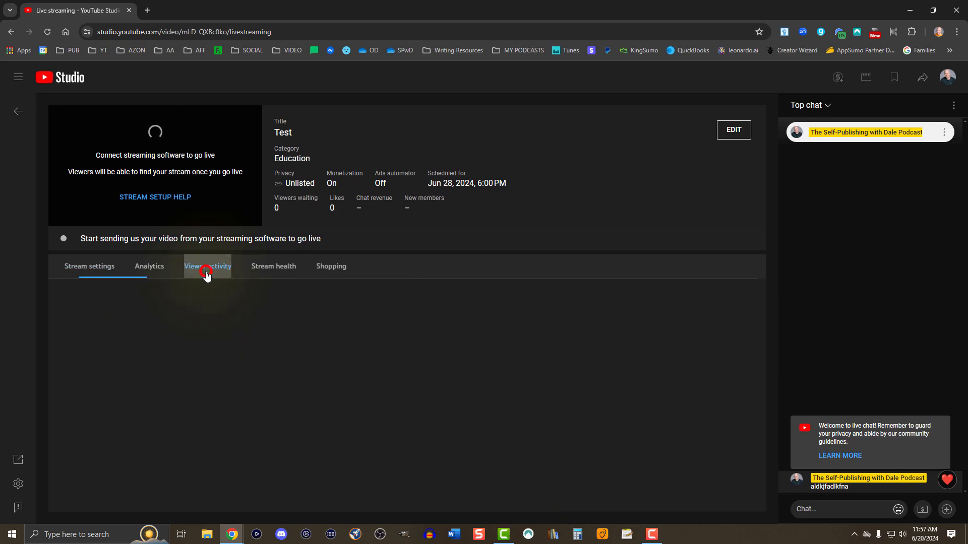
# Glance at the stream's Analytics tab, then return to Stream settings.
pyautogui.click(149, 267)
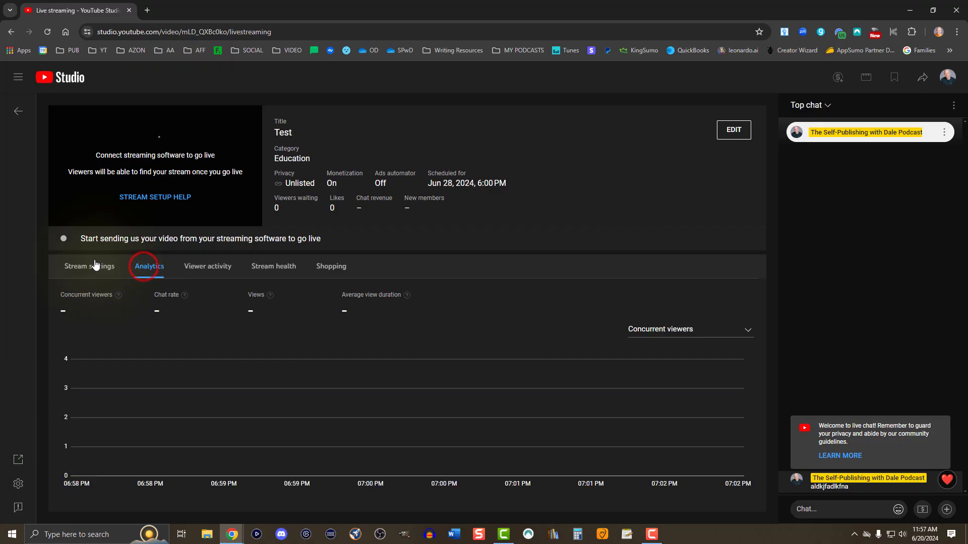
pyautogui.click(90, 266)
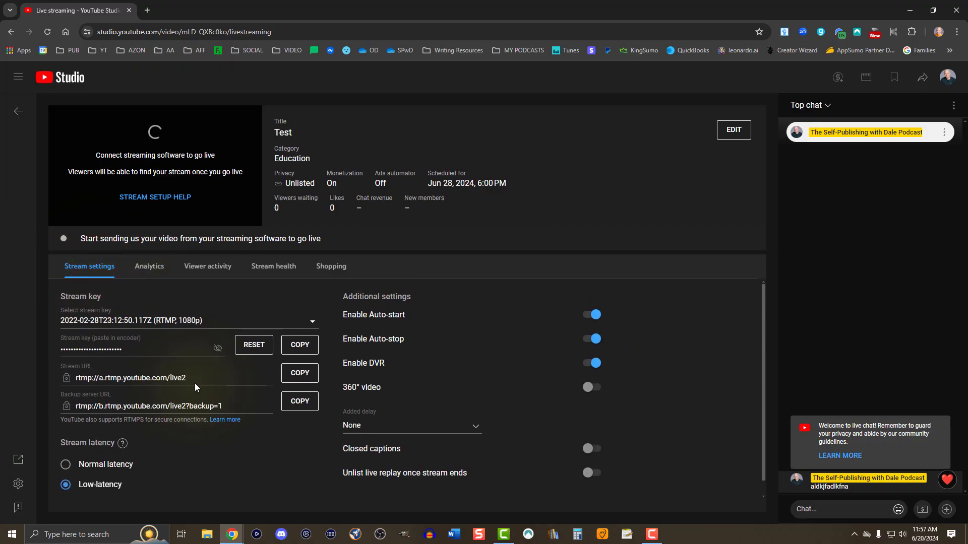
pyautogui.moveTo(176, 385)
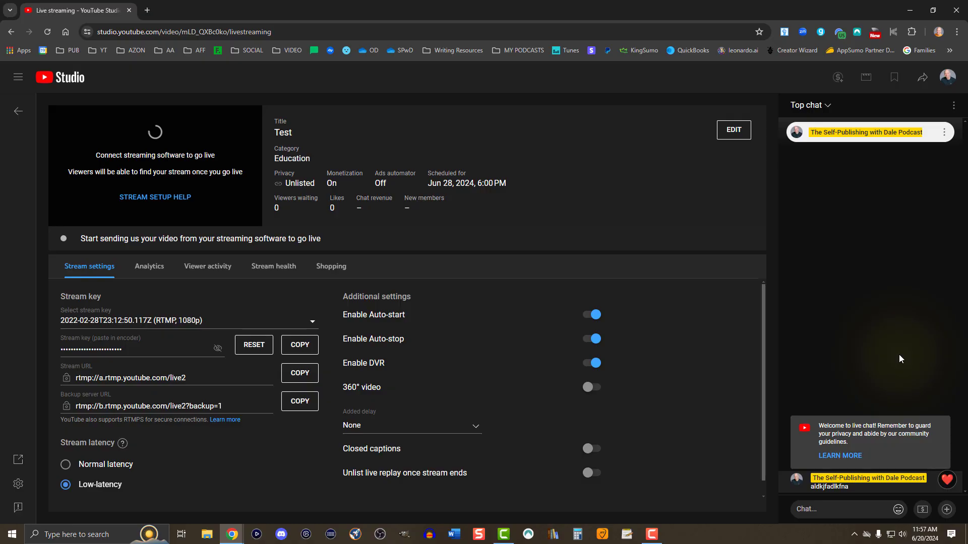
pyautogui.moveTo(283, 459)
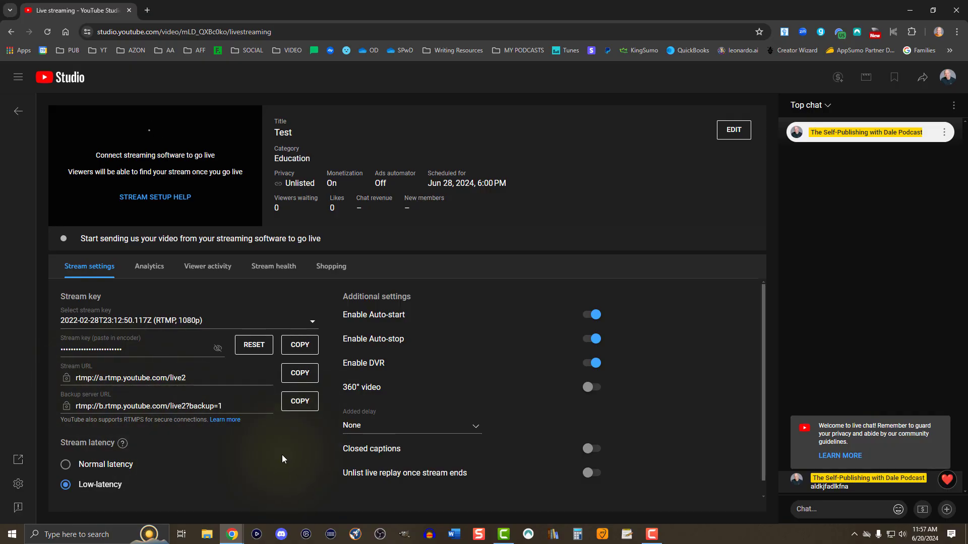